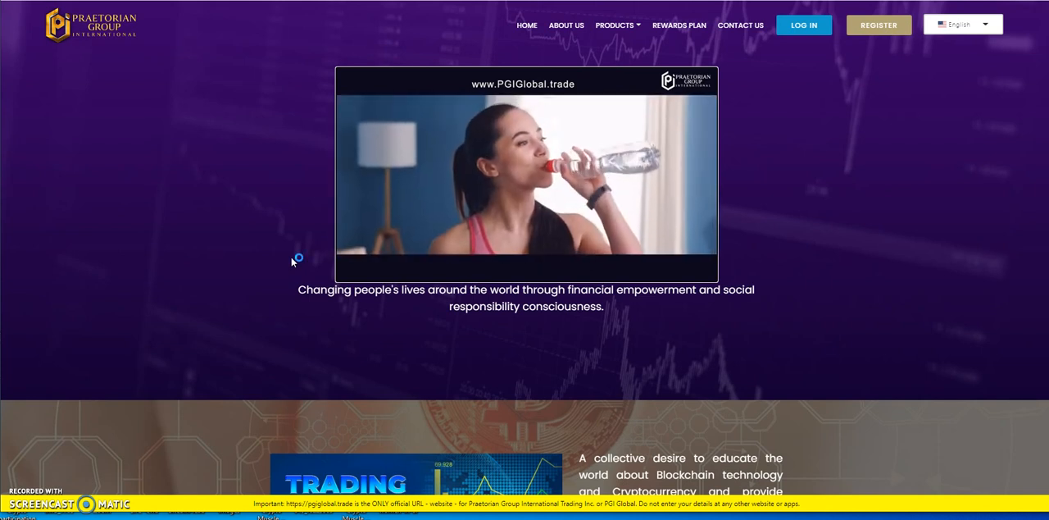
mouse_move(293, 261)
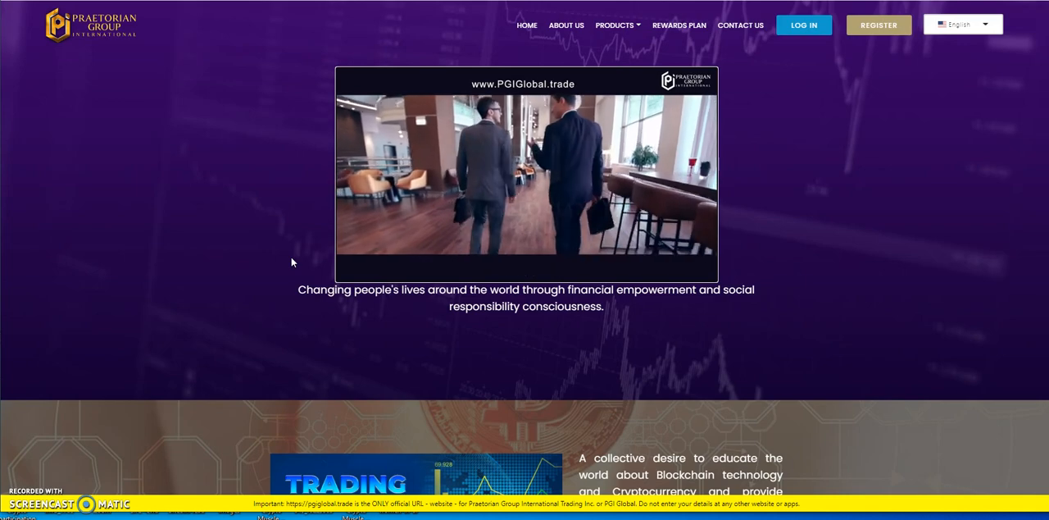
Step: Scroll through the dashboard's Total Commissions and active trading agreements
scroll(down, 3)
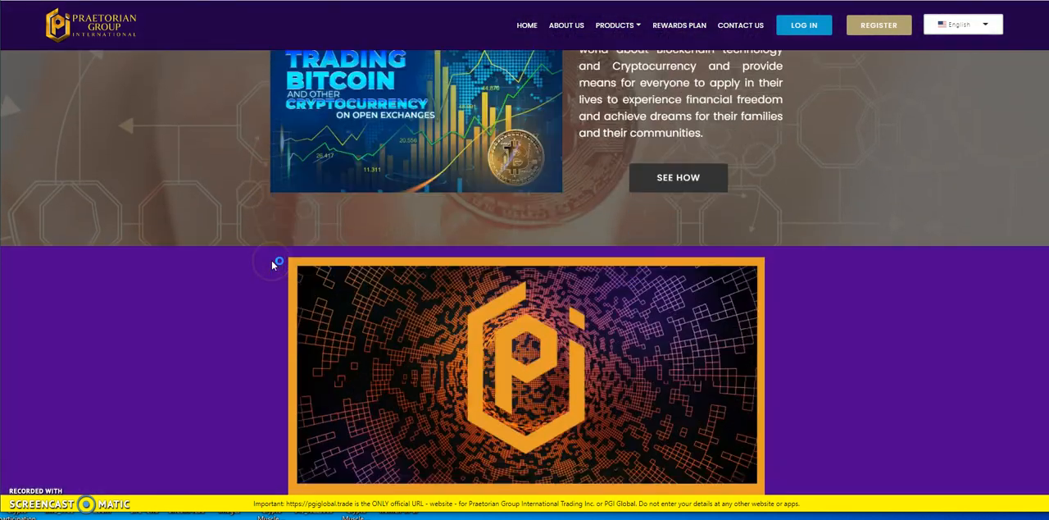
scroll(down, 3)
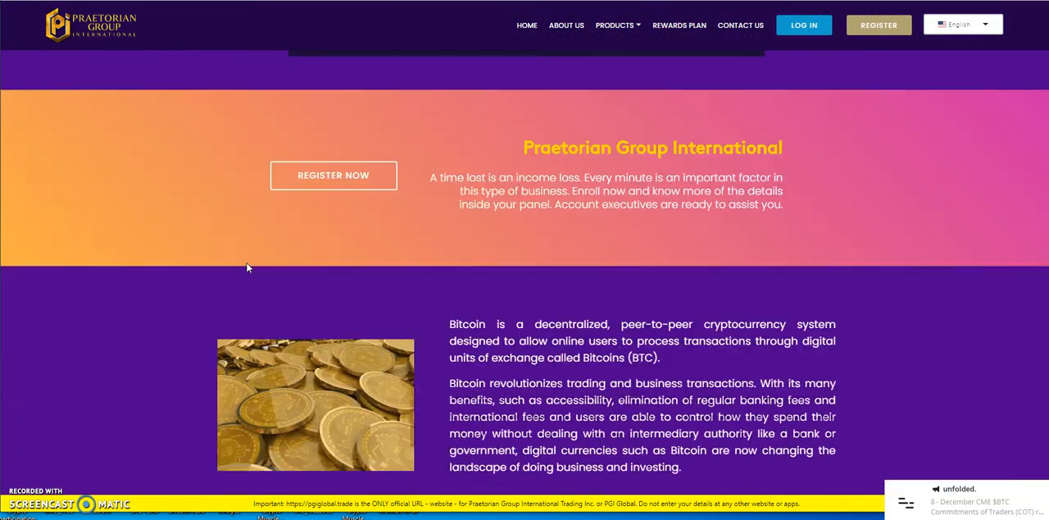
scroll(down, 3)
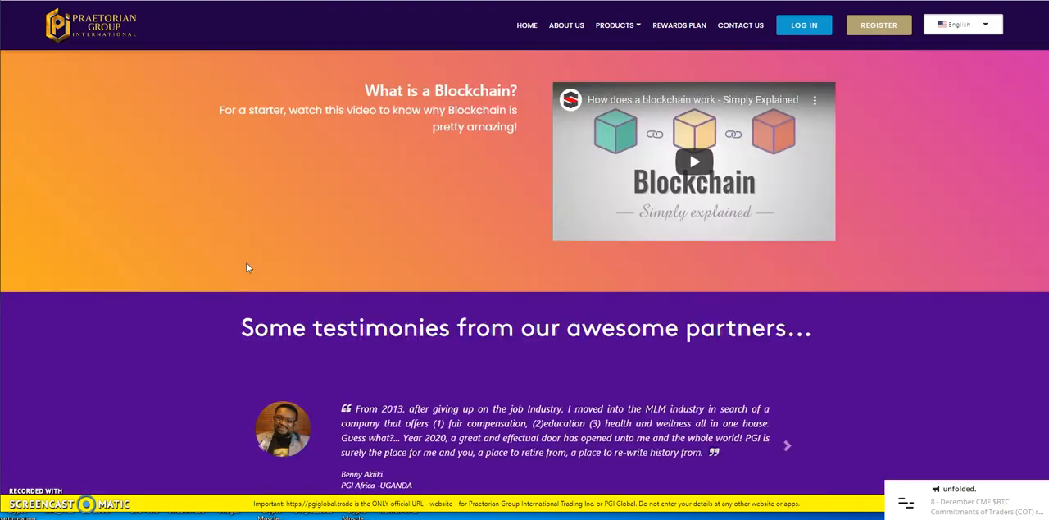
scroll(down, 3)
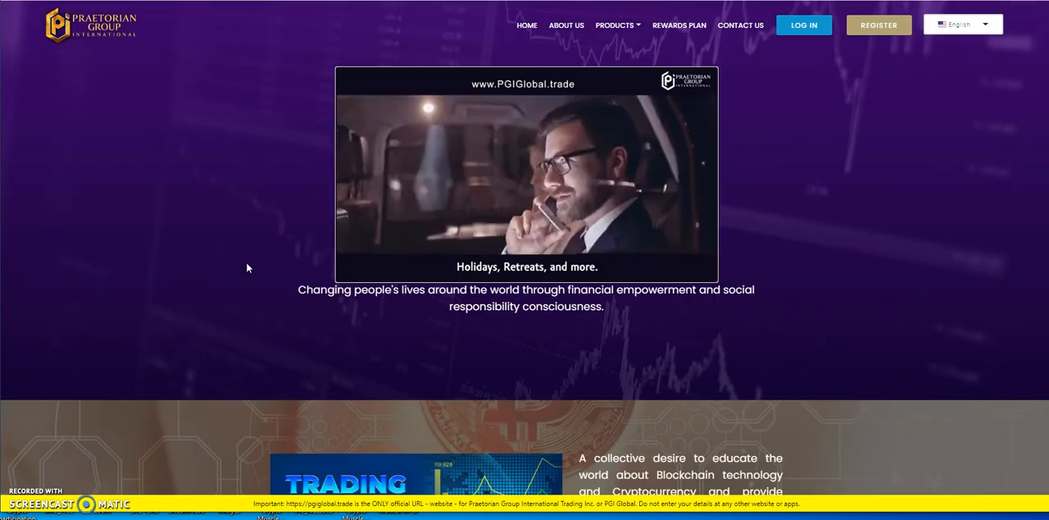
click(617, 25)
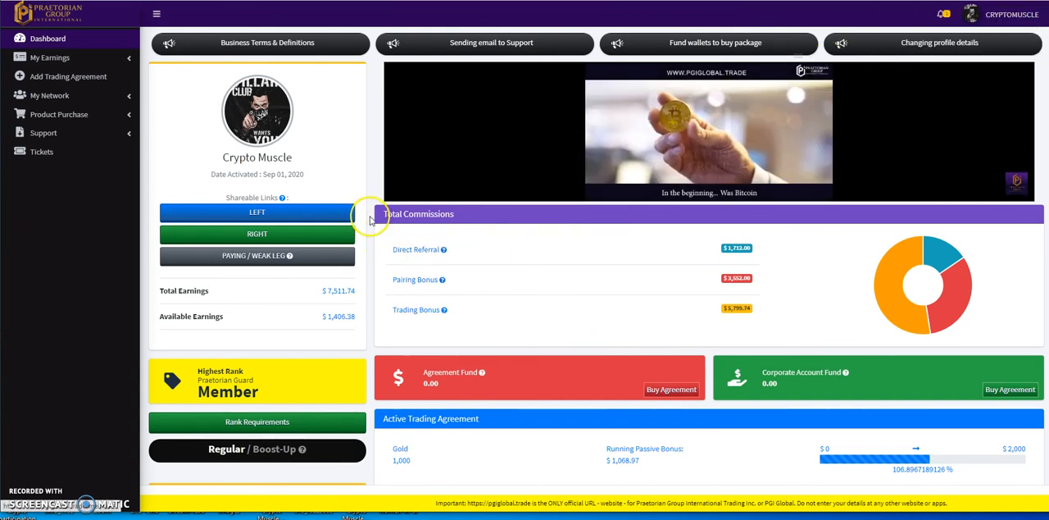
scroll(down, 3)
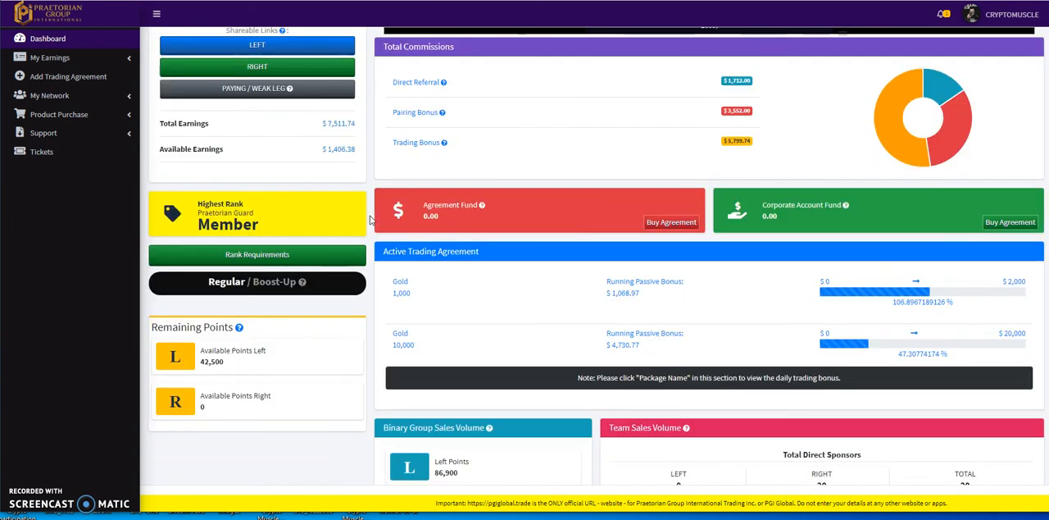
mouse_move(438, 304)
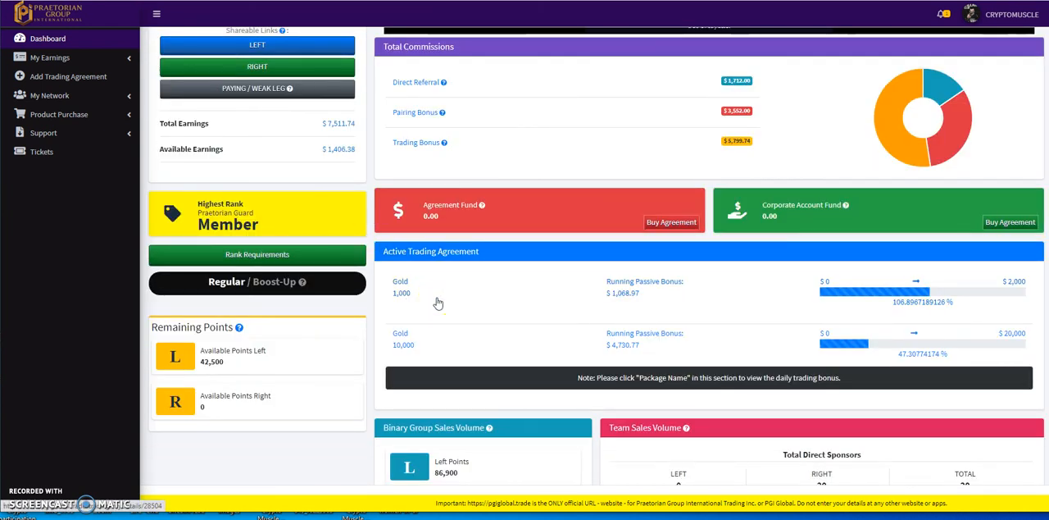
scroll(up, 3)
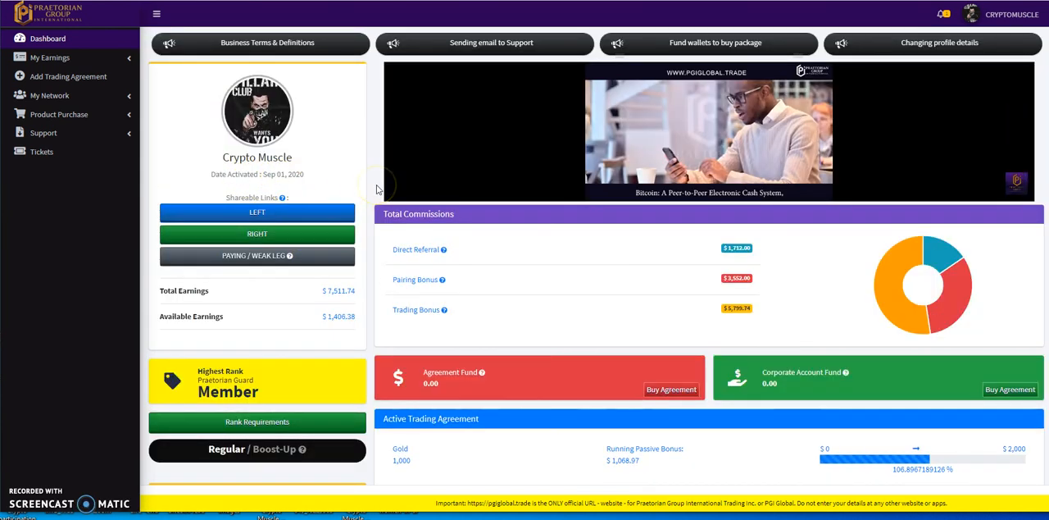
scroll(down, 3)
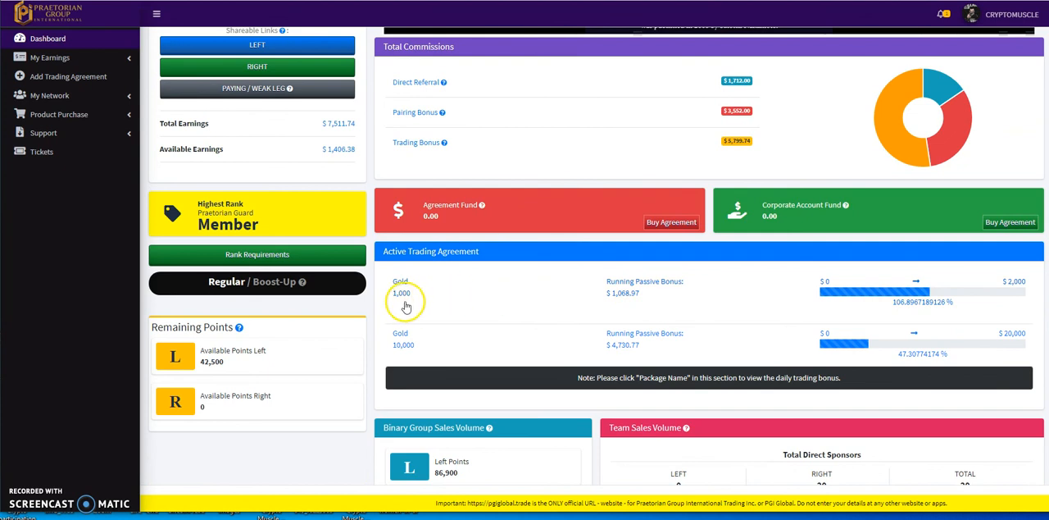
mouse_move(540, 305)
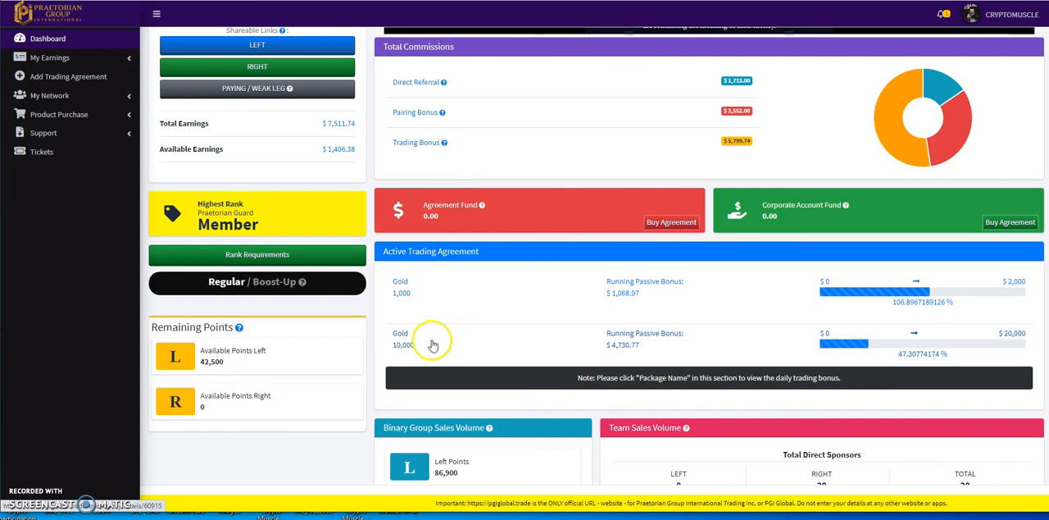
mouse_move(397, 358)
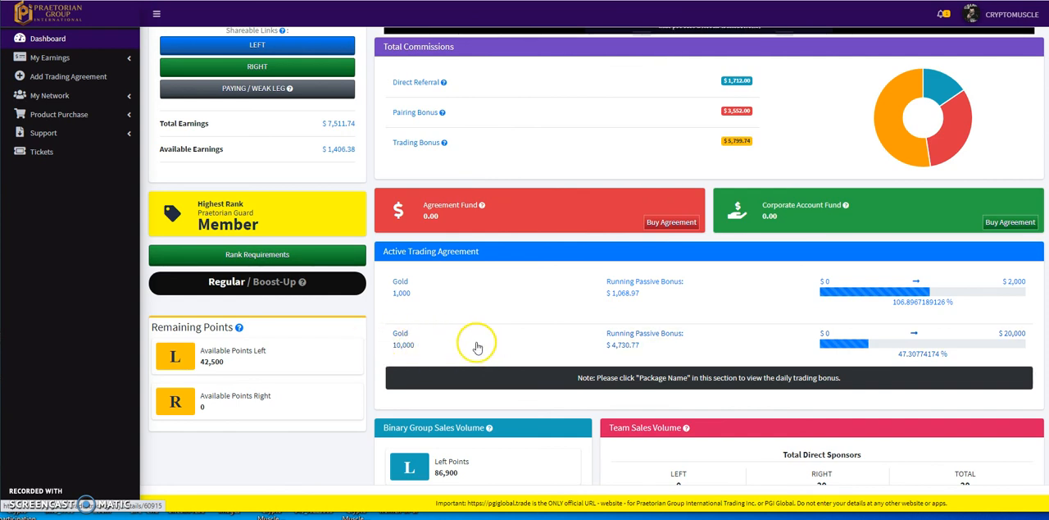
mouse_move(436, 358)
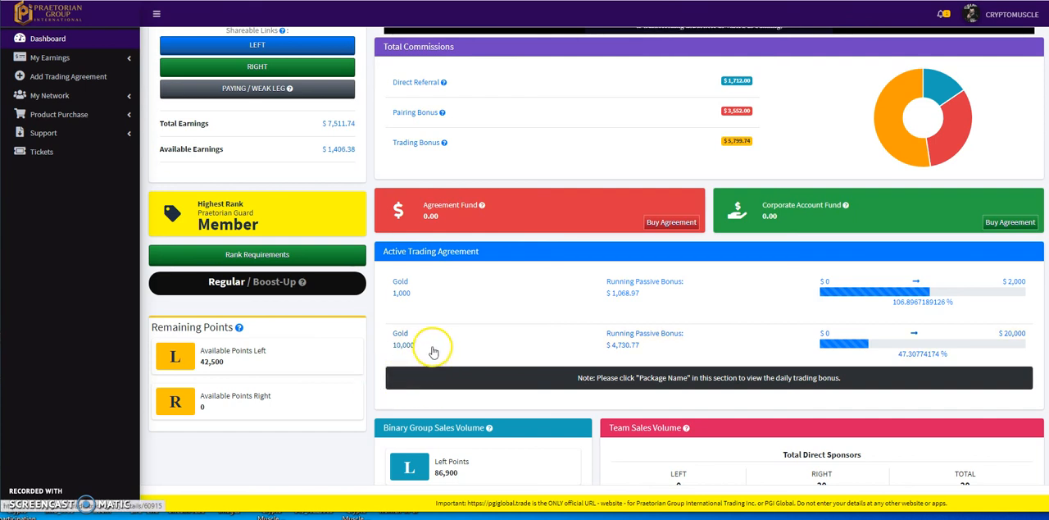
mouse_move(433, 350)
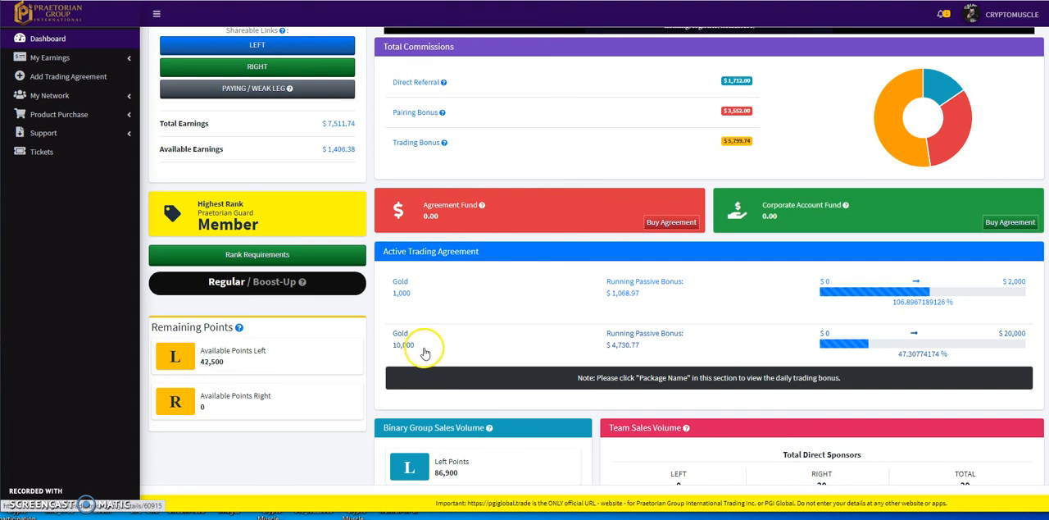
scroll(up, 3)
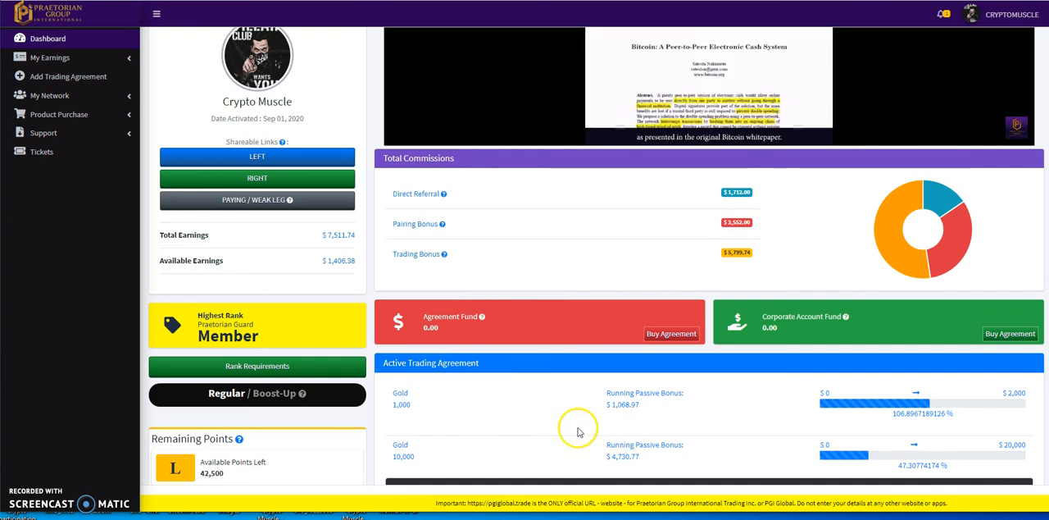
scroll(down, 3)
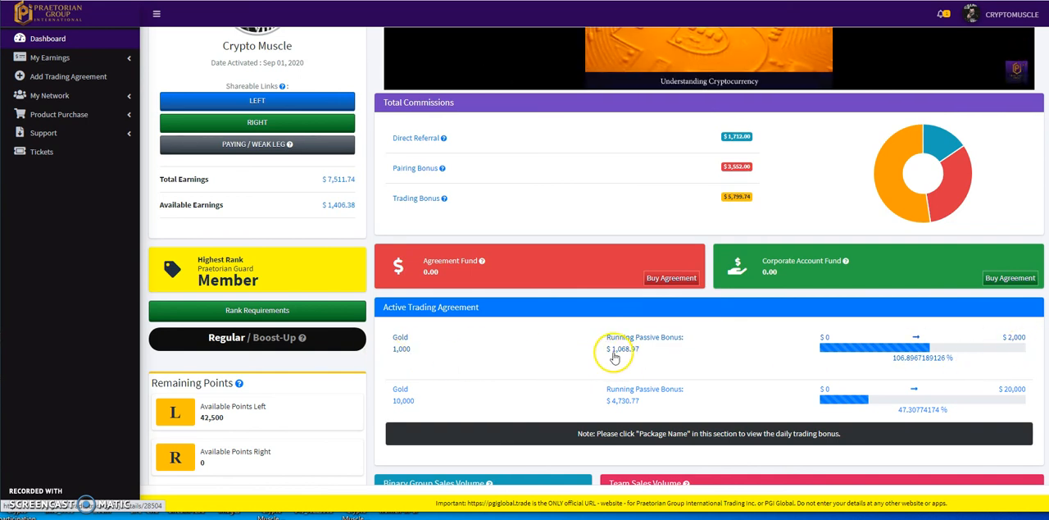
mouse_move(405, 361)
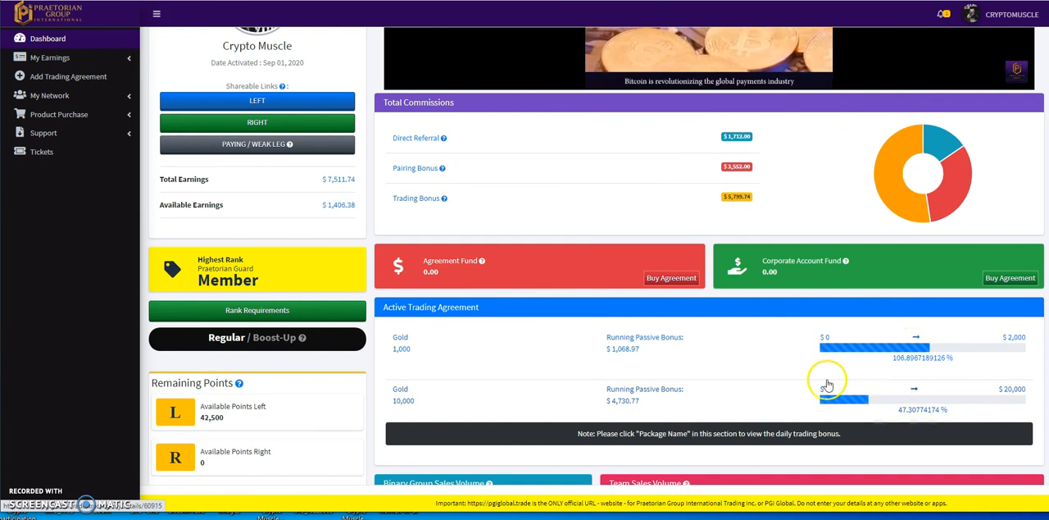
mouse_move(406, 365)
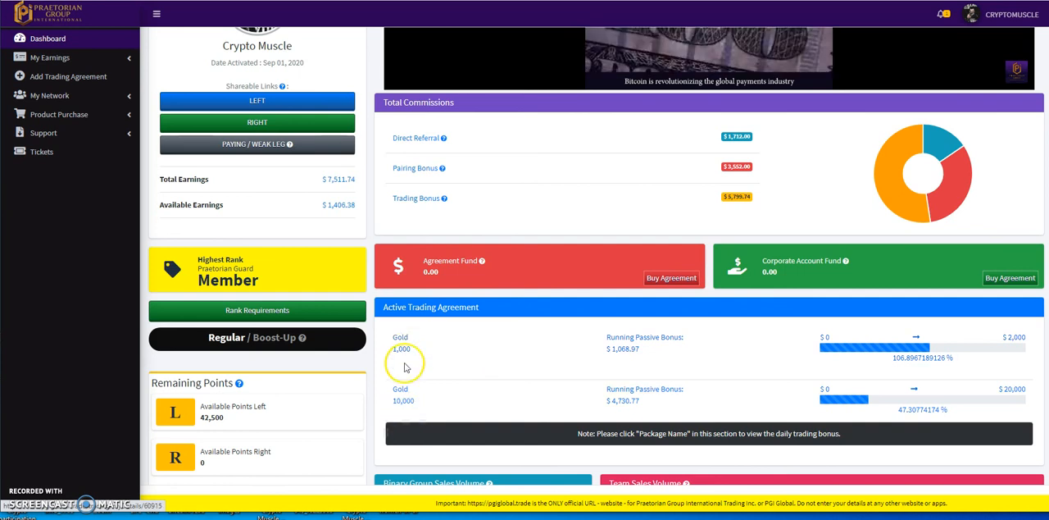
mouse_move(999, 390)
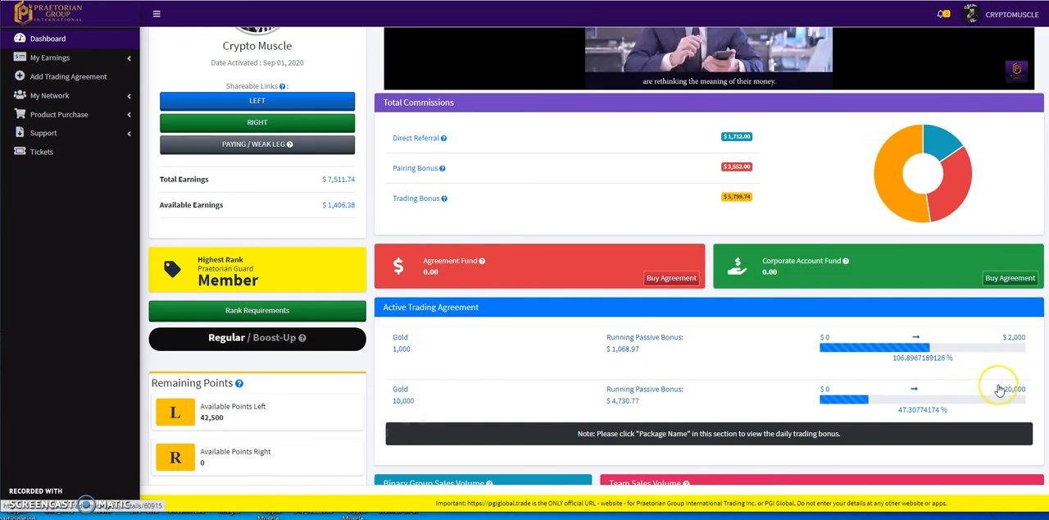
mouse_move(969, 355)
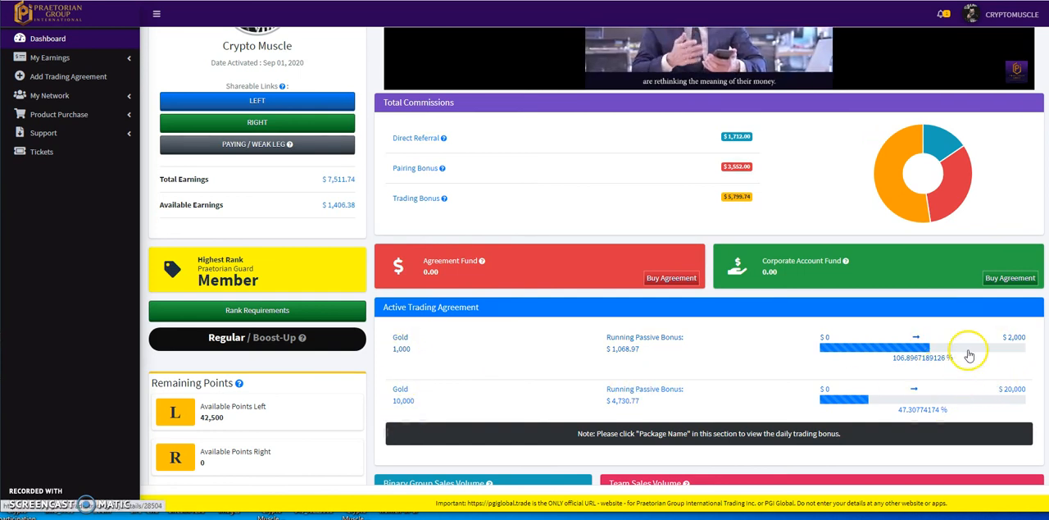
mouse_move(1033, 367)
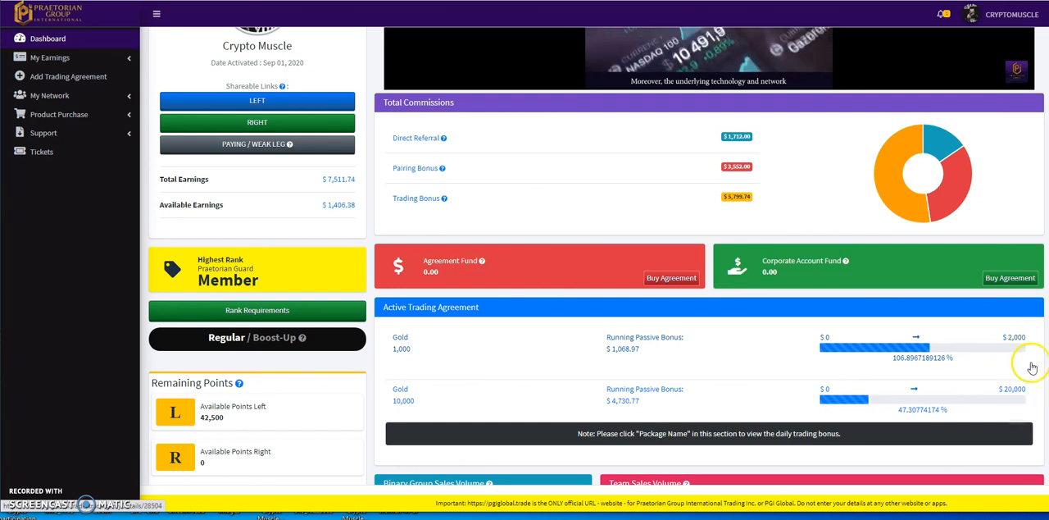
mouse_move(724, 359)
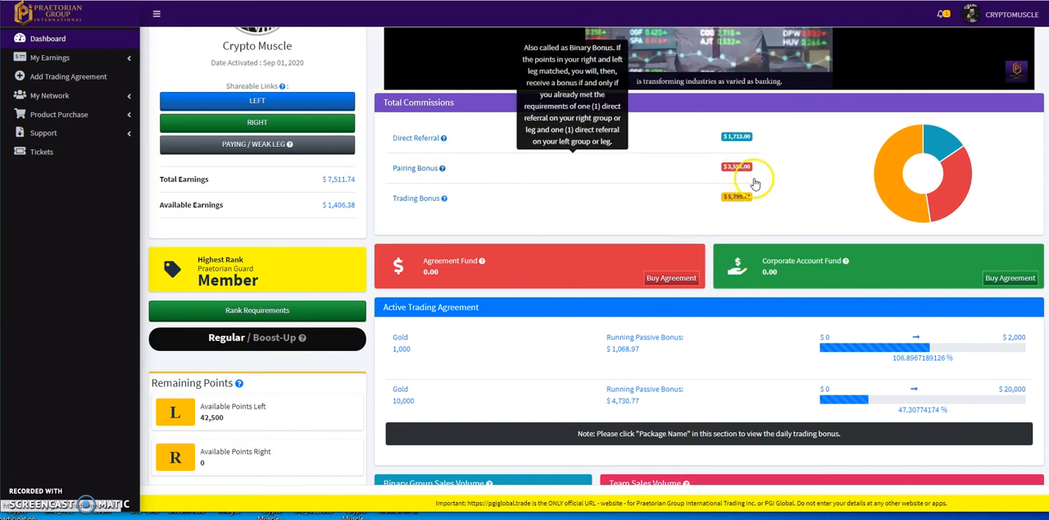
mouse_move(1025, 354)
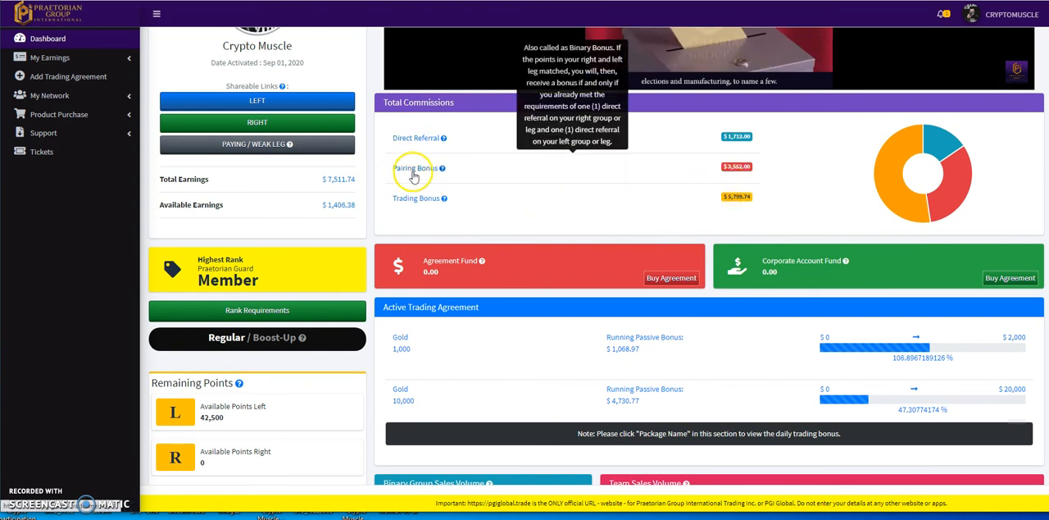
mouse_move(791, 150)
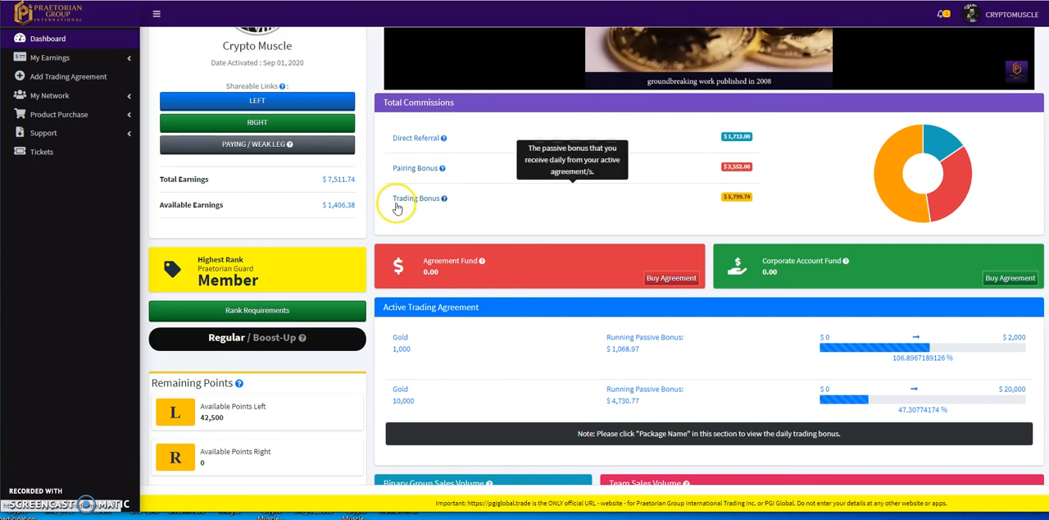
mouse_move(516, 274)
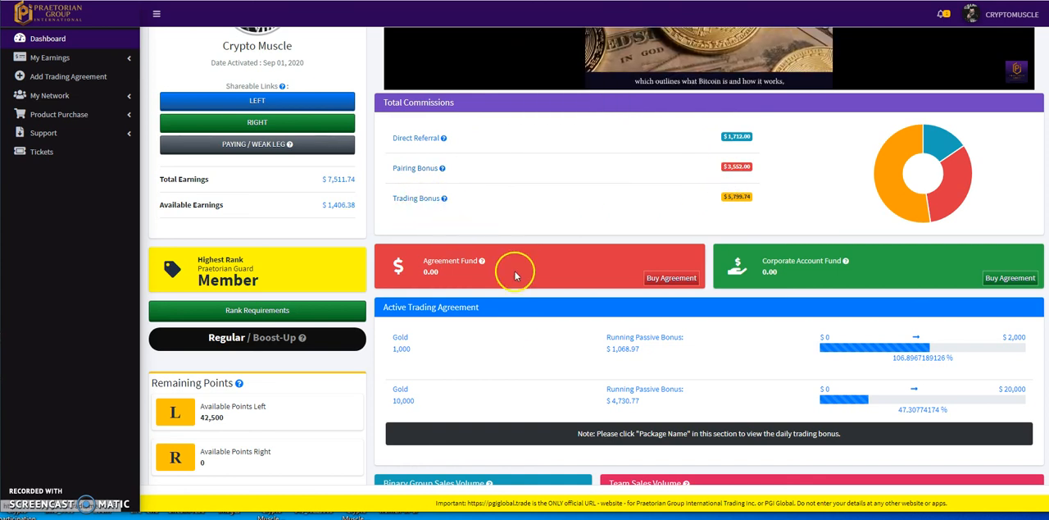
mouse_move(685, 374)
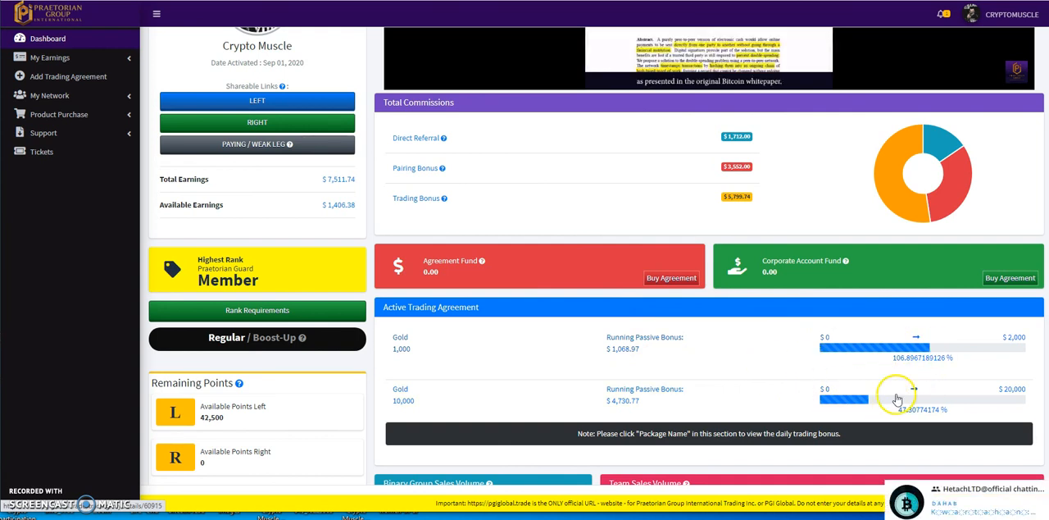
mouse_move(734, 211)
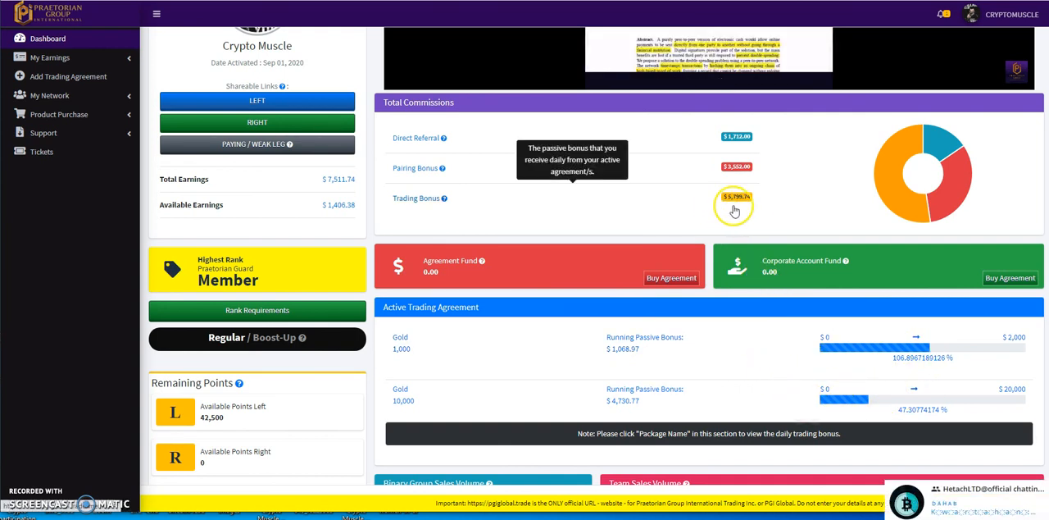
mouse_move(764, 216)
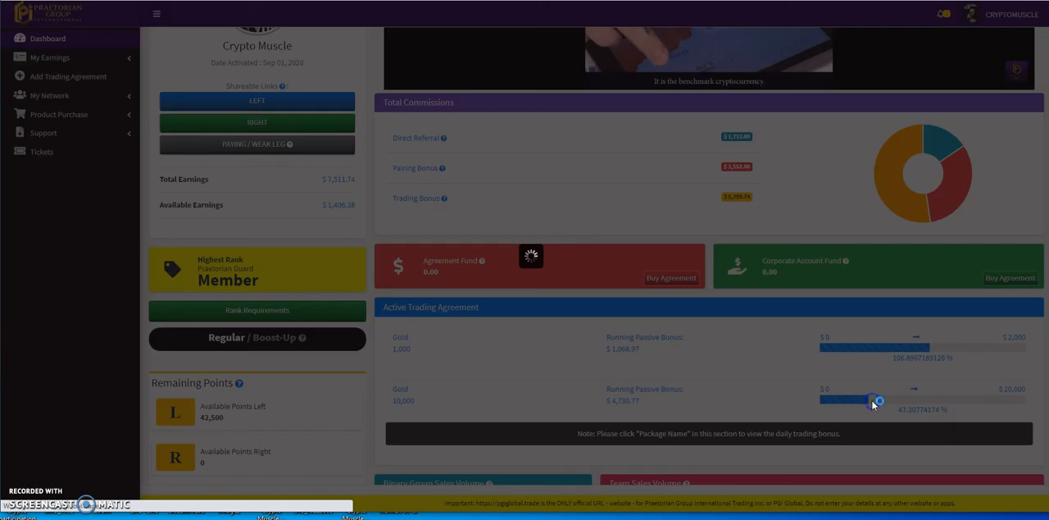
Step: Review pages 4, 3 and 2 of the 10,000 Gold agreement's daily trading history, then close it
click(403, 393)
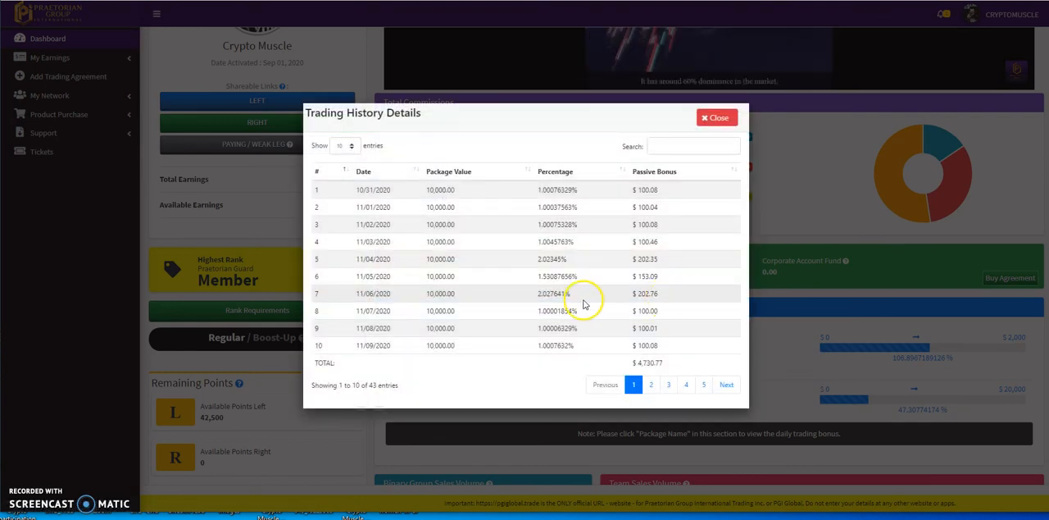
click(704, 384)
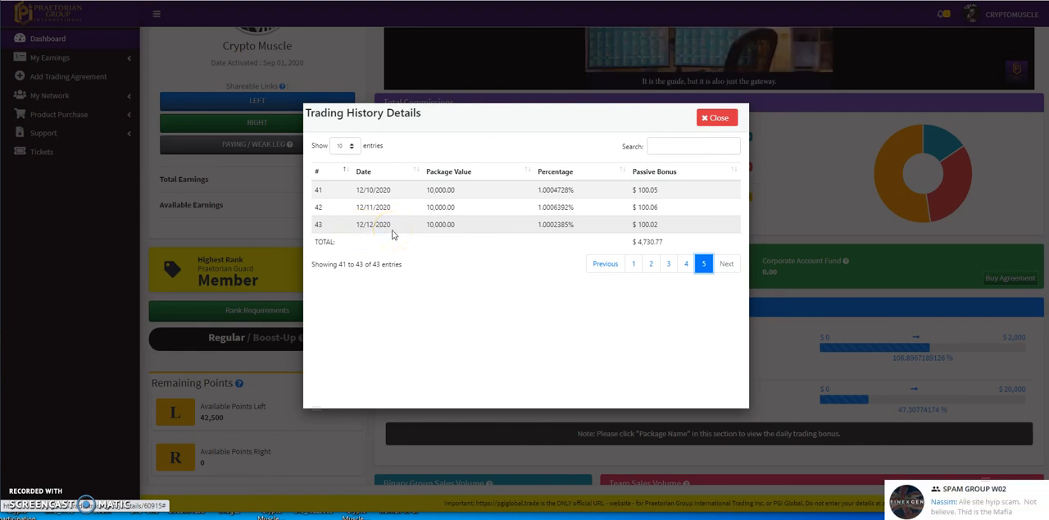
mouse_move(378, 236)
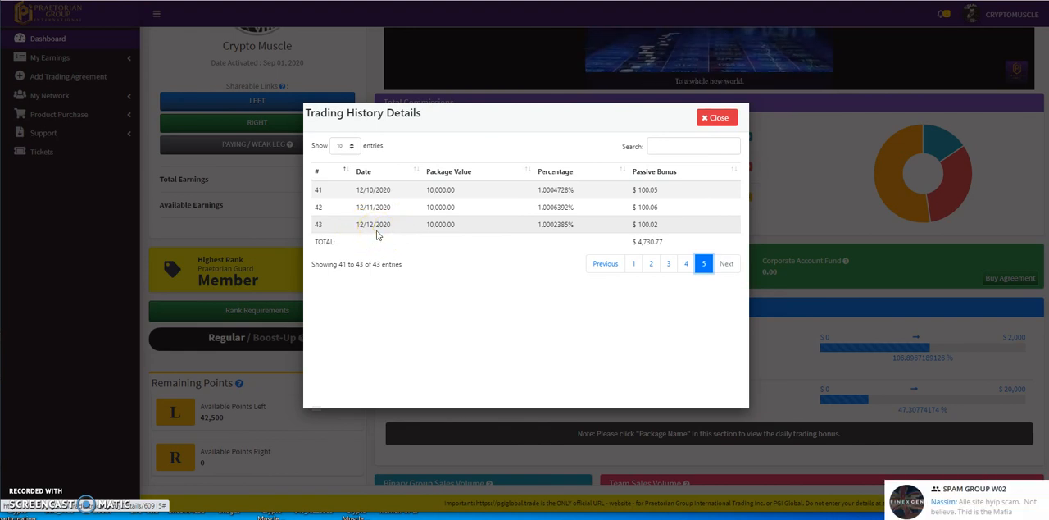
mouse_move(532, 230)
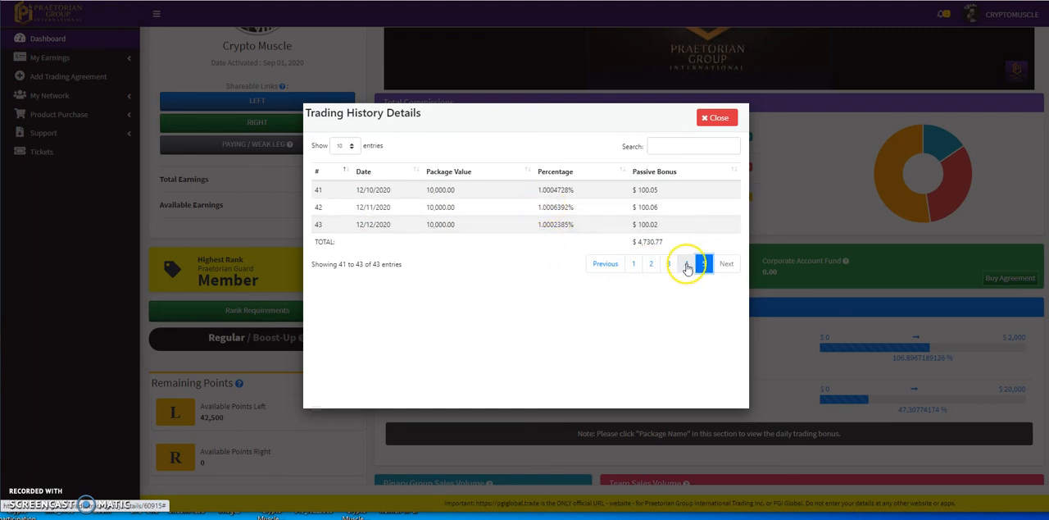
click(686, 263)
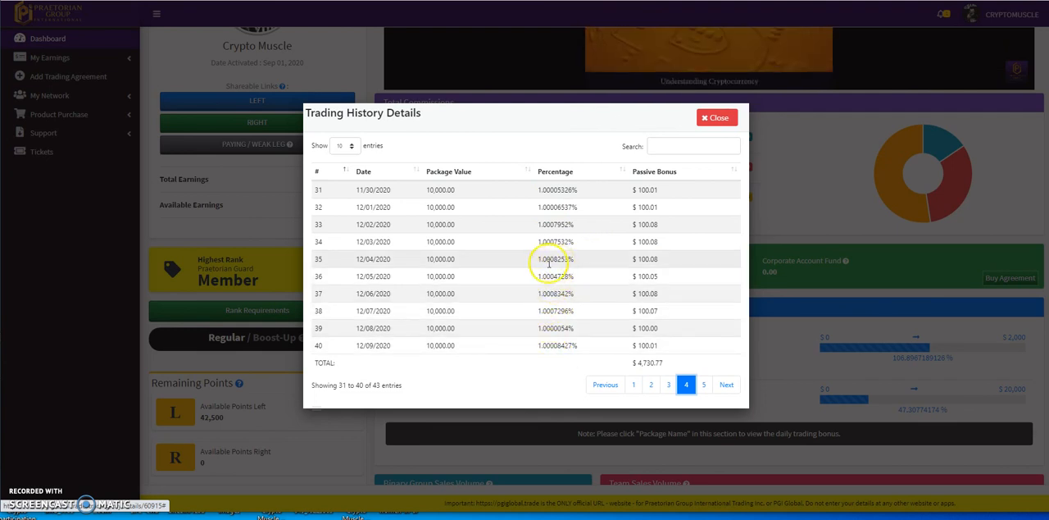
mouse_move(559, 207)
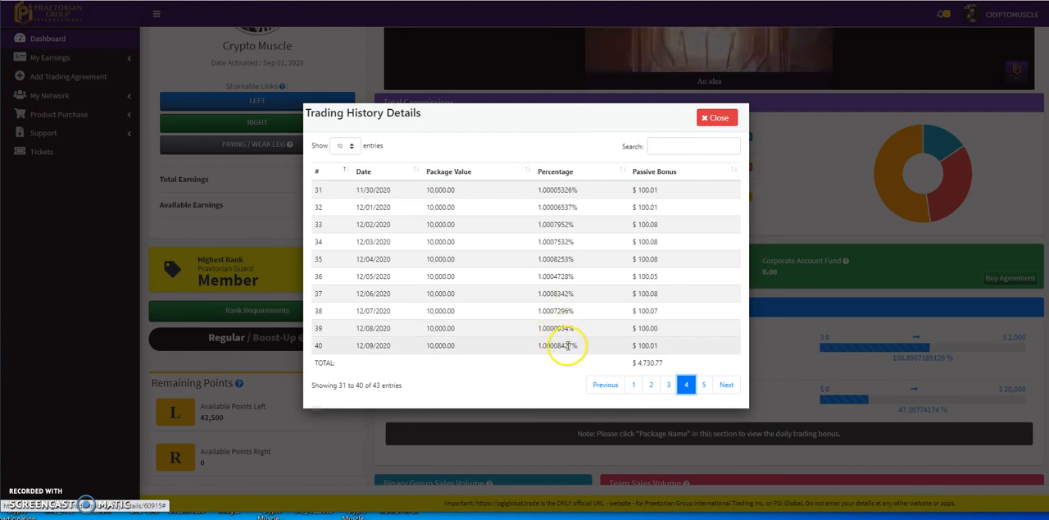
click(668, 383)
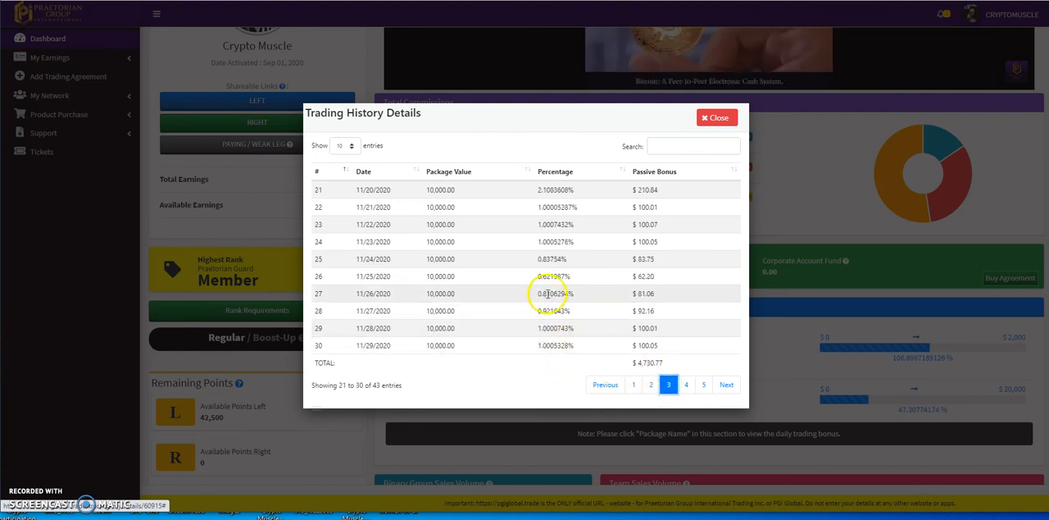
mouse_move(531, 282)
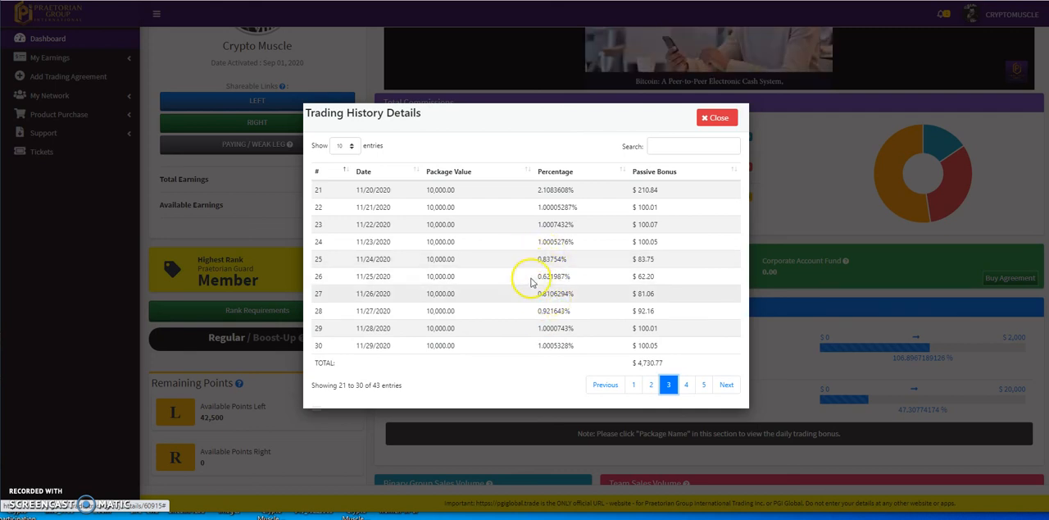
mouse_move(458, 301)
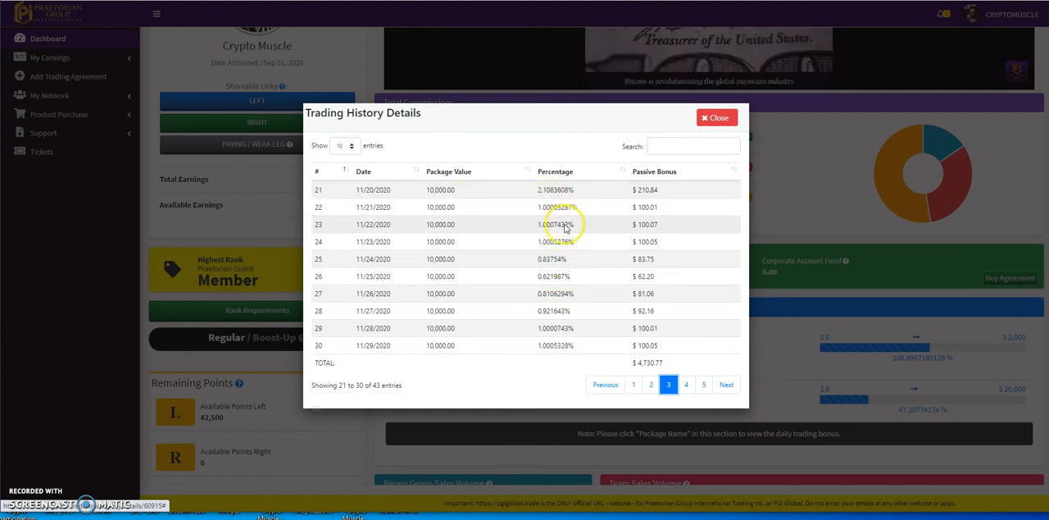
click(651, 383)
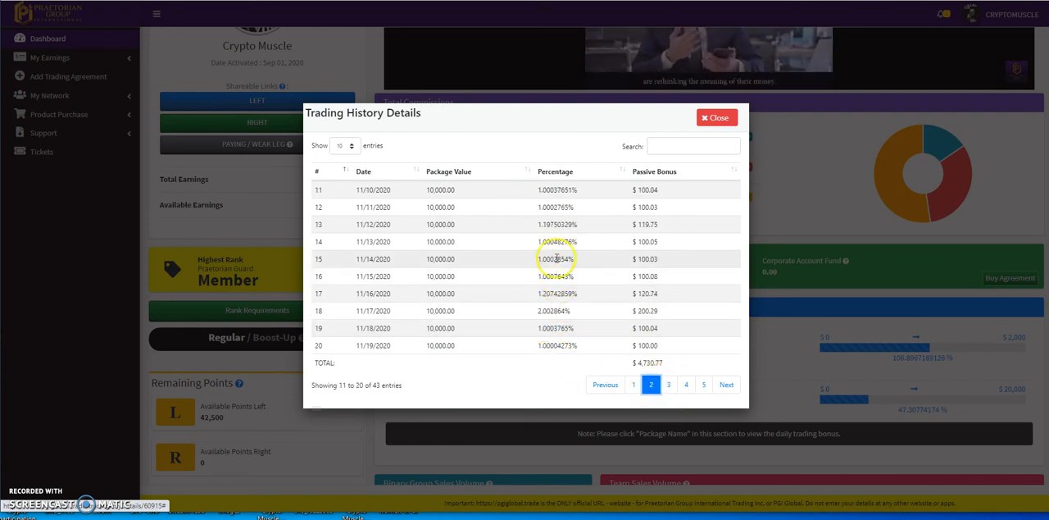
mouse_move(550, 308)
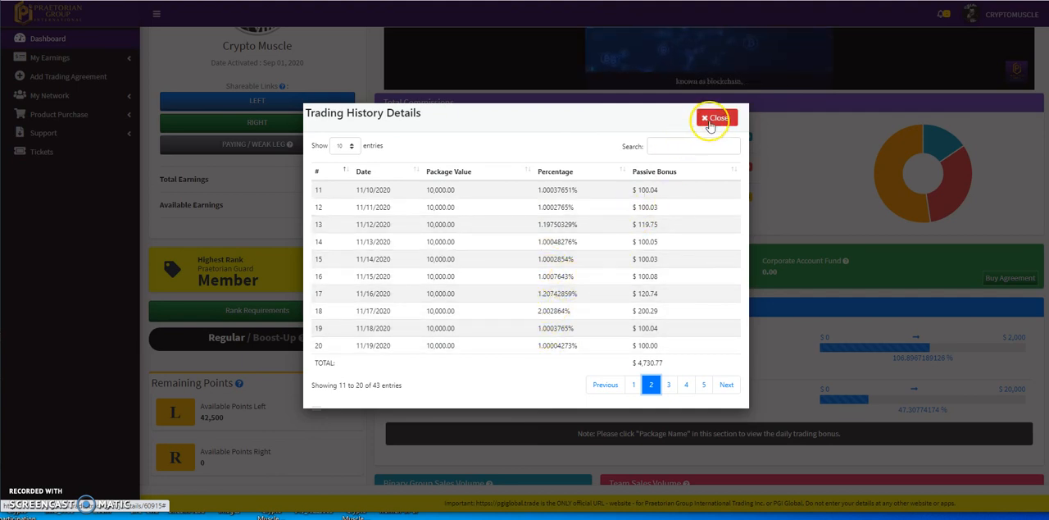
click(714, 117)
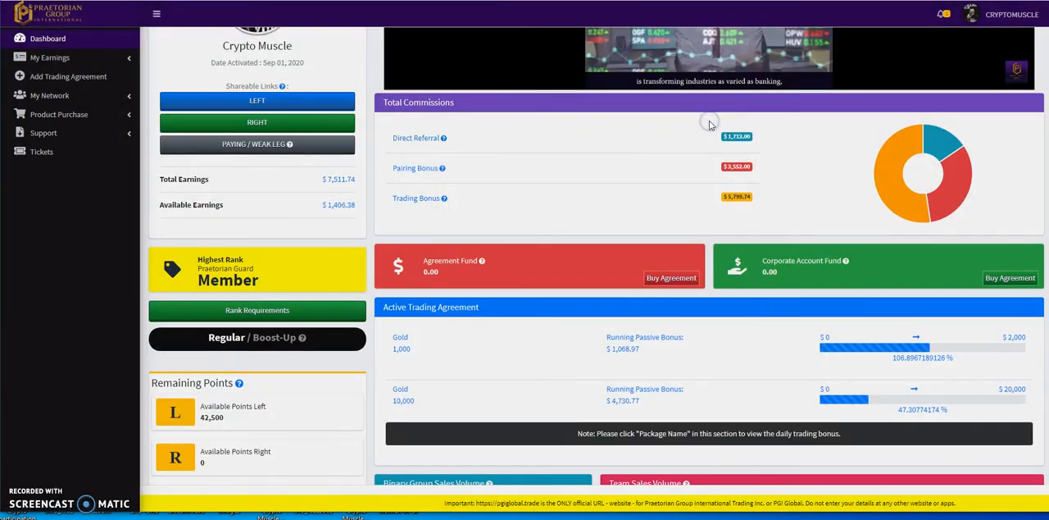
mouse_move(647, 234)
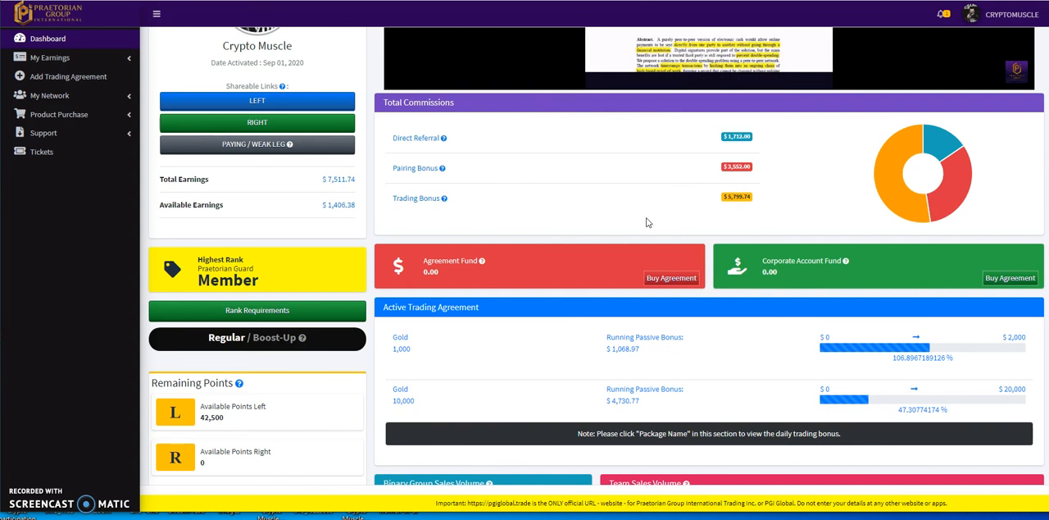
scroll(down, 3)
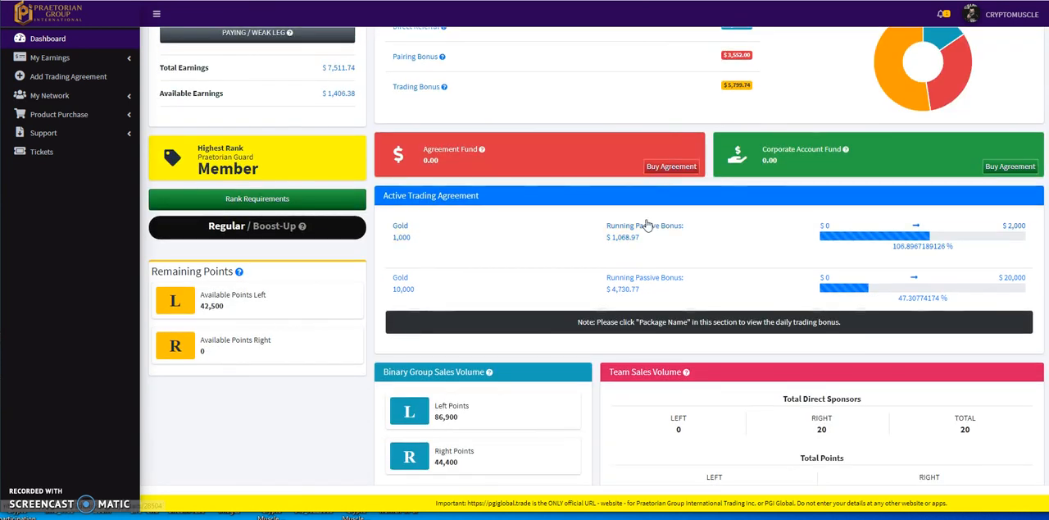
mouse_move(709, 254)
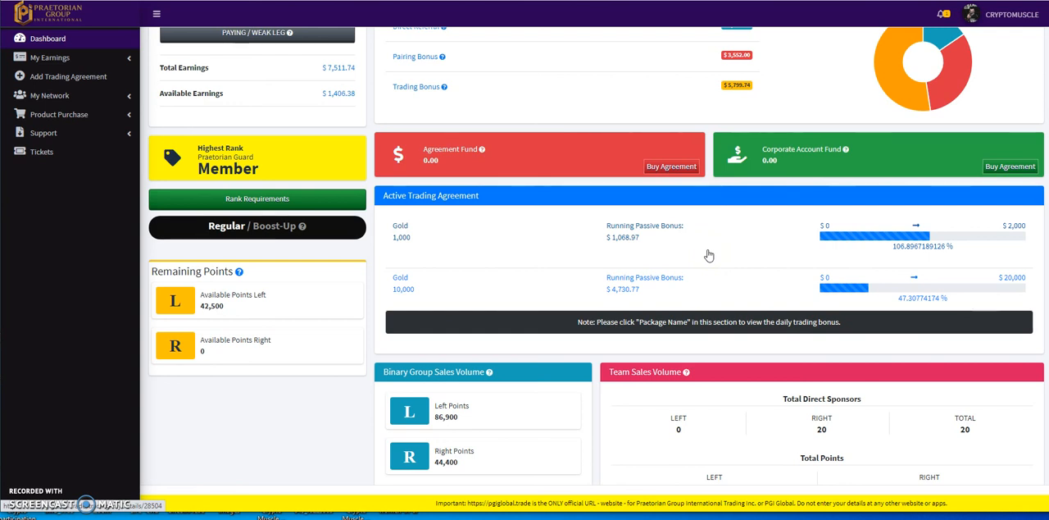
mouse_move(622, 258)
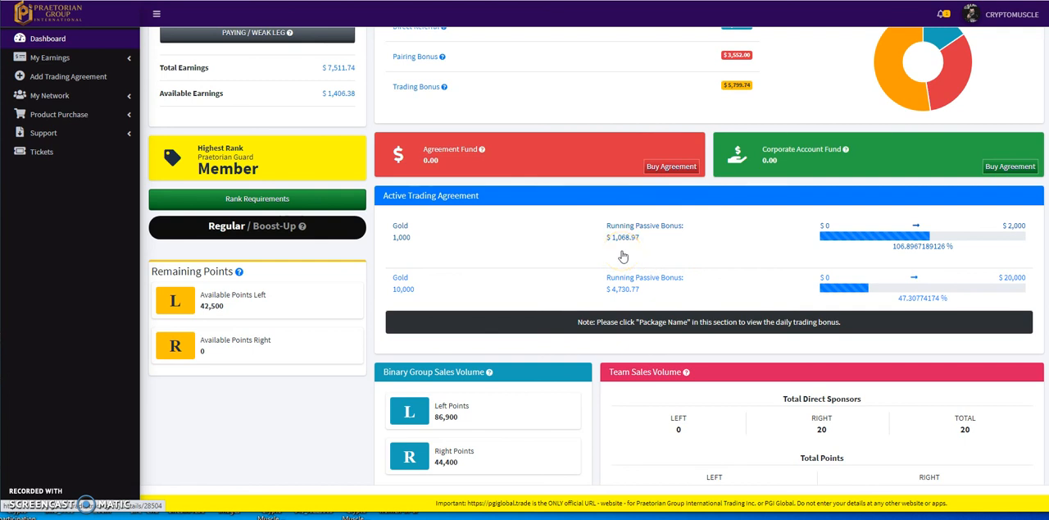
scroll(up, 3)
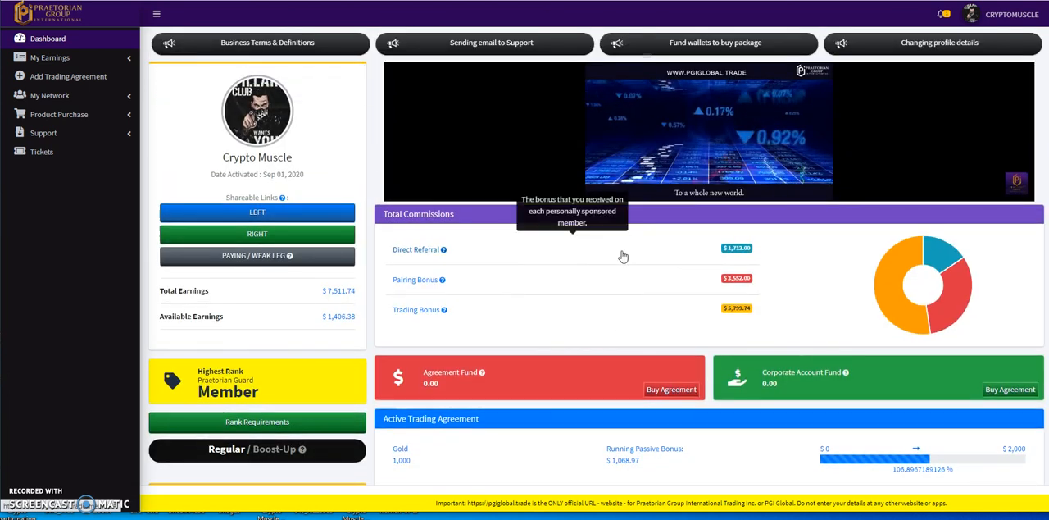
mouse_move(370, 267)
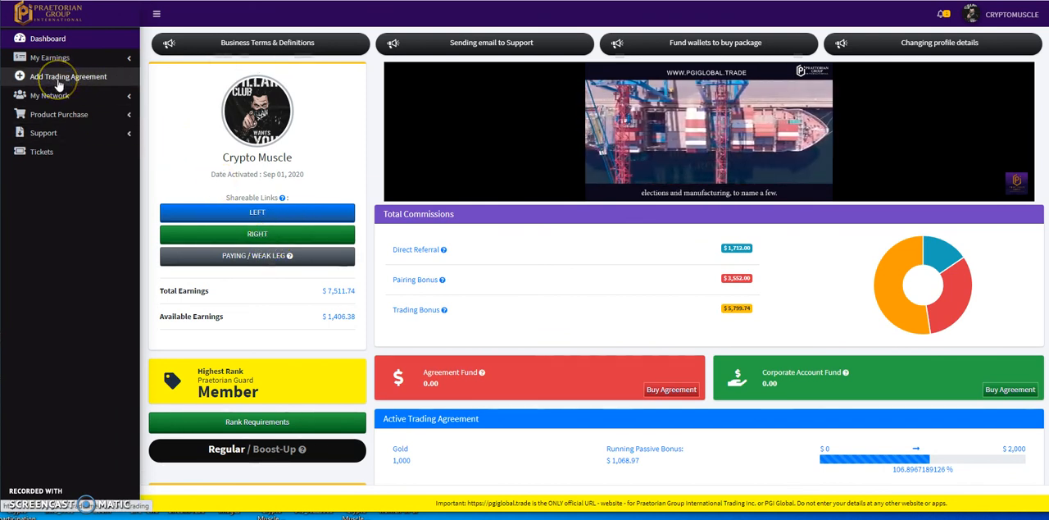
mouse_move(52, 96)
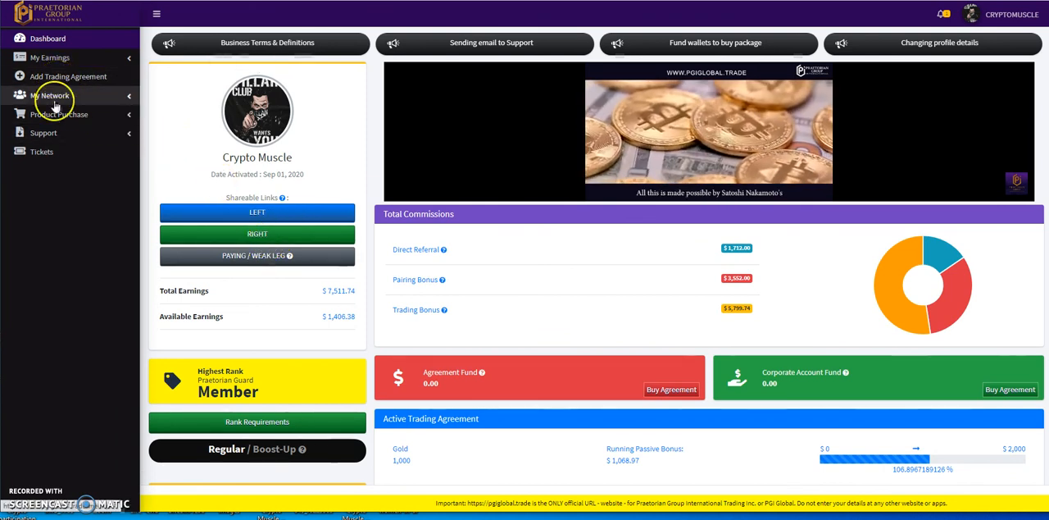
mouse_move(53, 58)
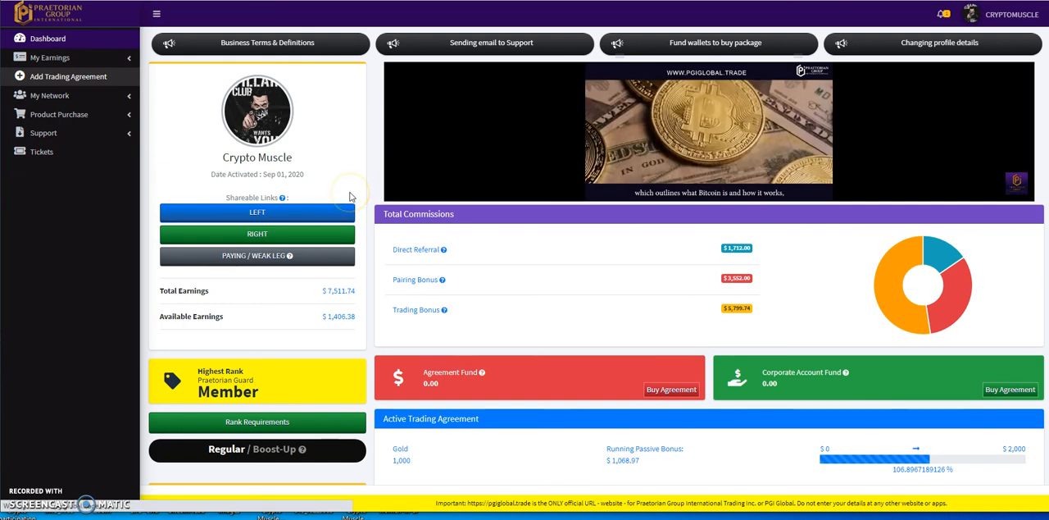
Step: Go to the Add Trading Agreement page from the sidebar
click(67, 75)
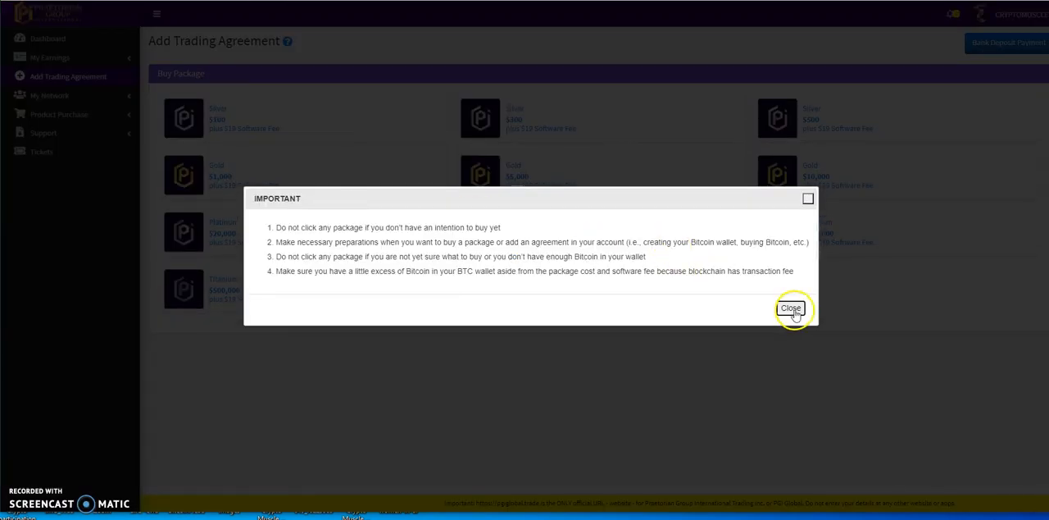
Step: Dismiss the buying-packages notice to reveal the Silver-to-Titanium package list
click(790, 307)
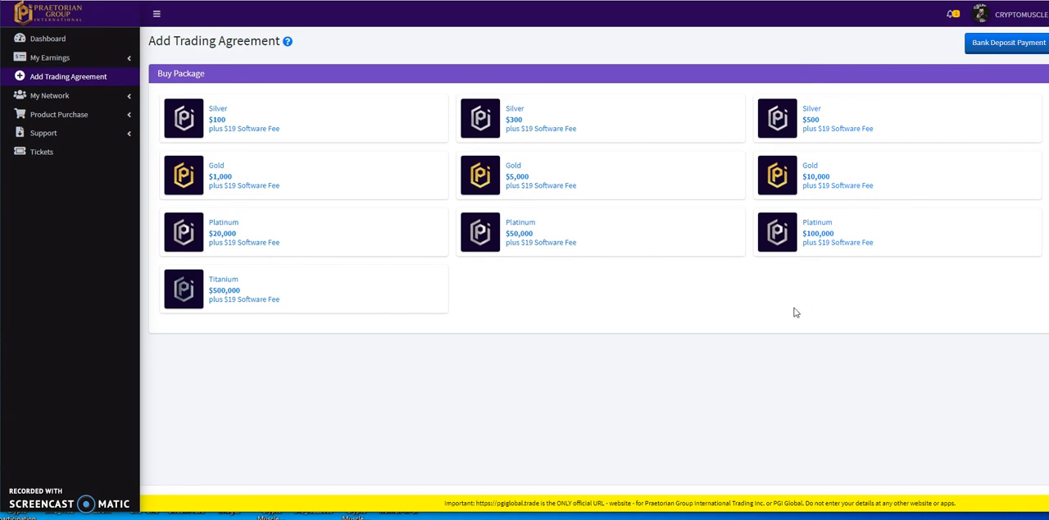
mouse_move(241, 47)
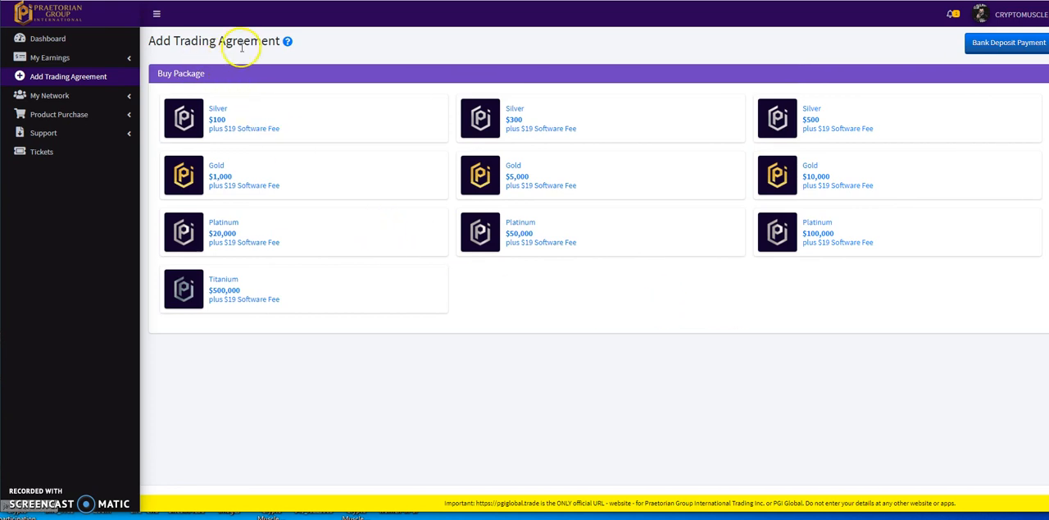
mouse_move(279, 57)
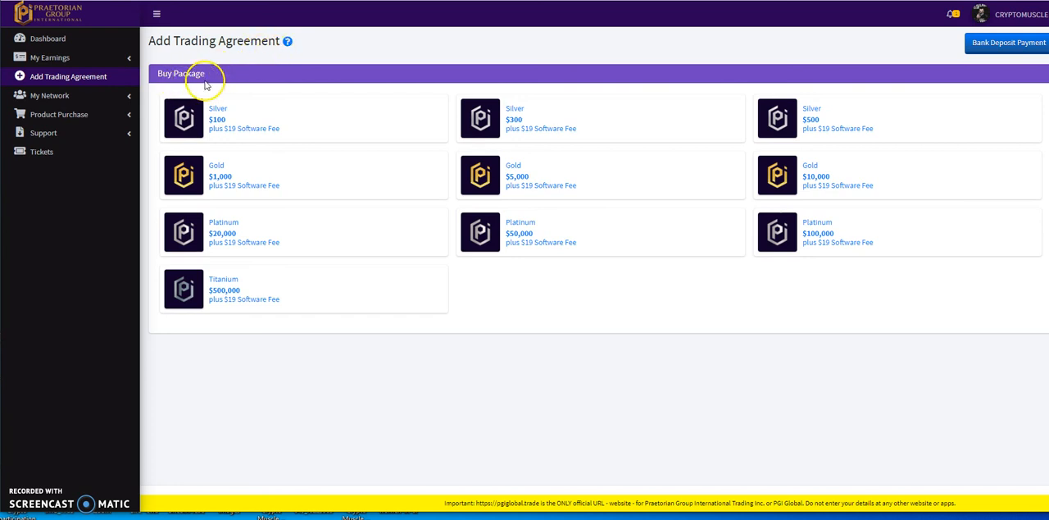
mouse_move(238, 63)
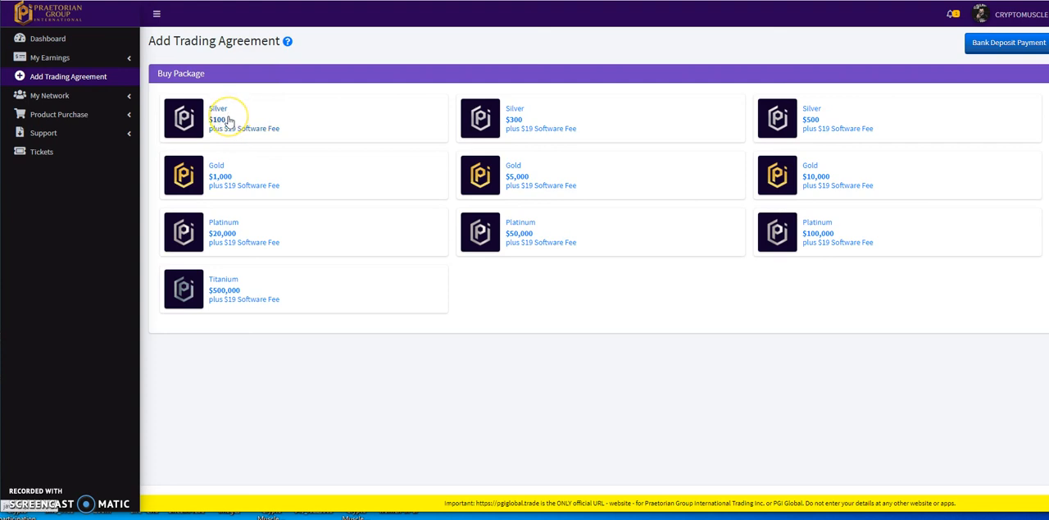
mouse_move(230, 122)
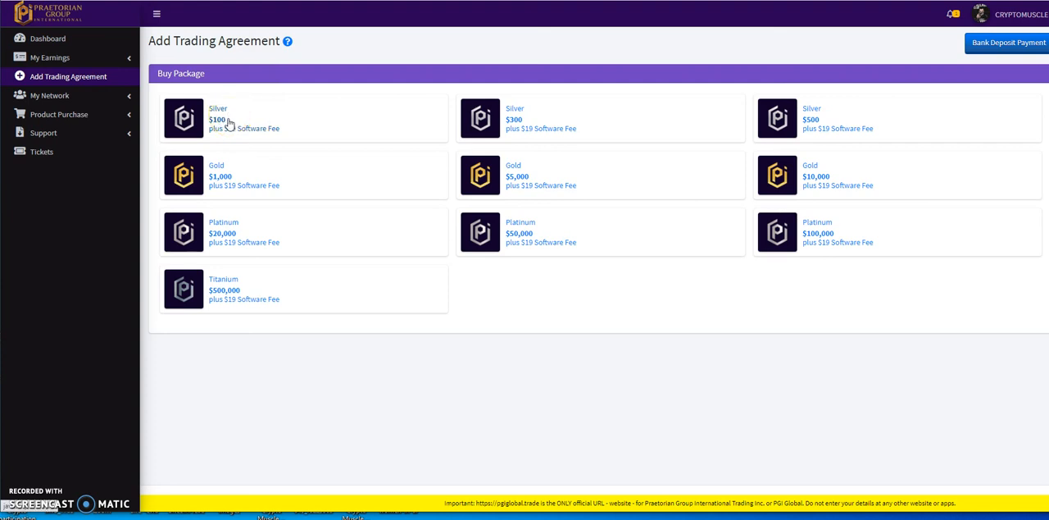
mouse_move(425, 147)
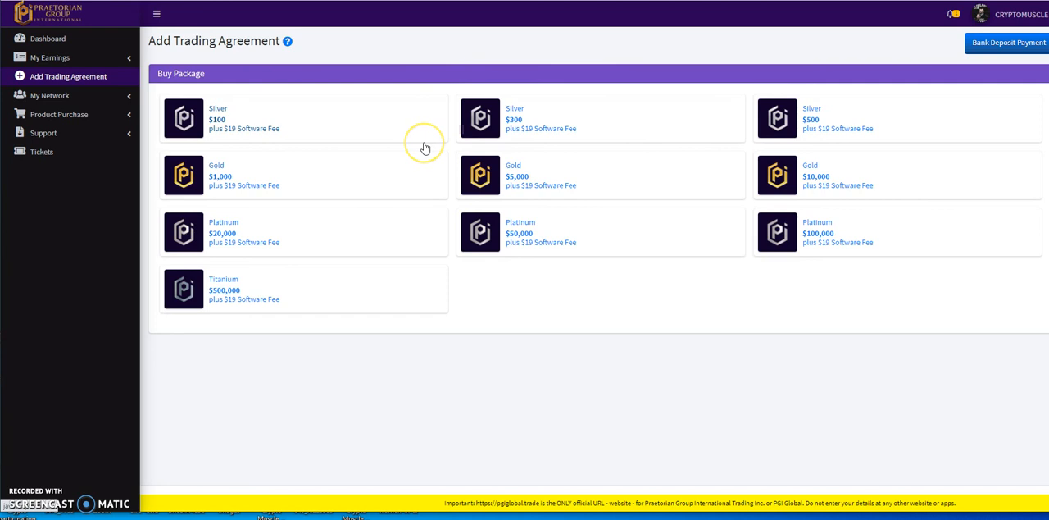
mouse_move(425, 148)
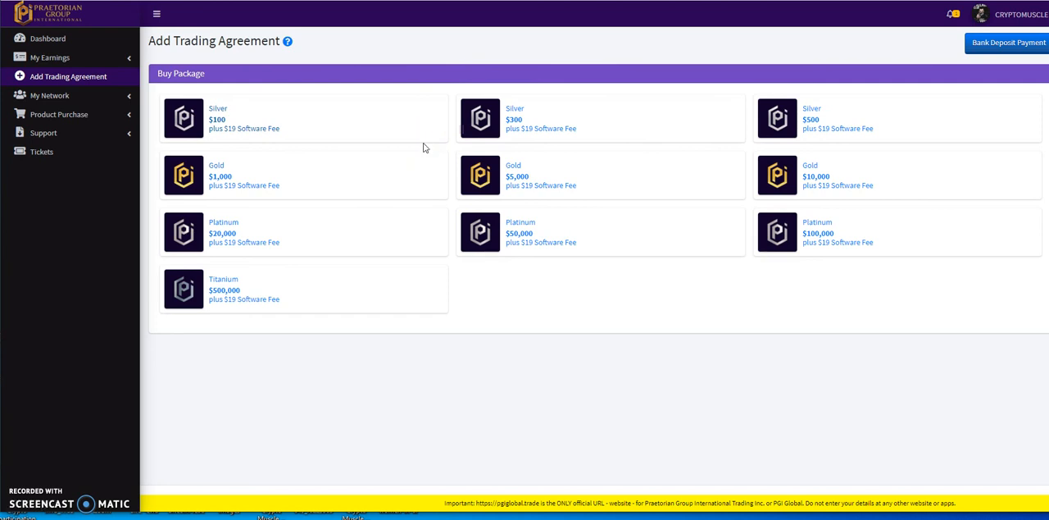
mouse_move(265, 293)
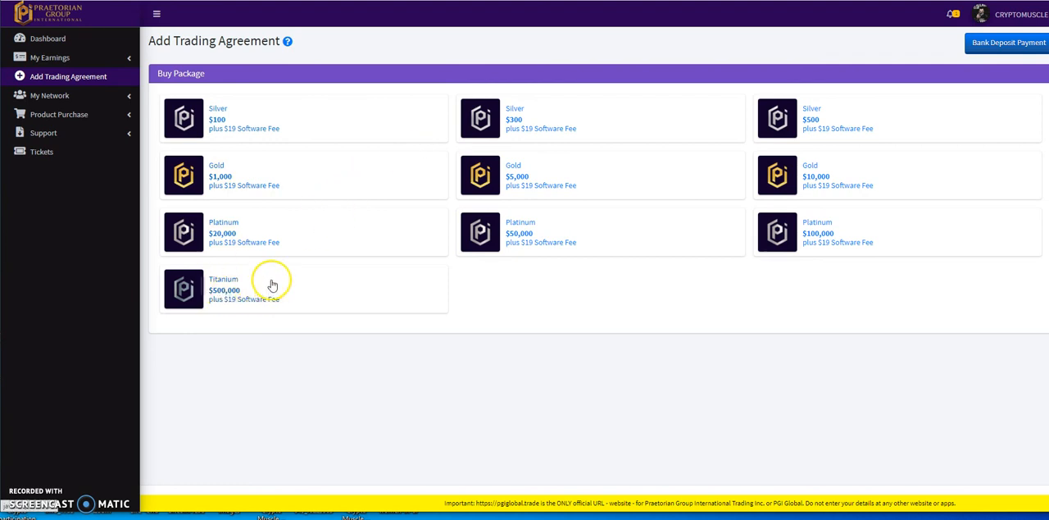
mouse_move(273, 285)
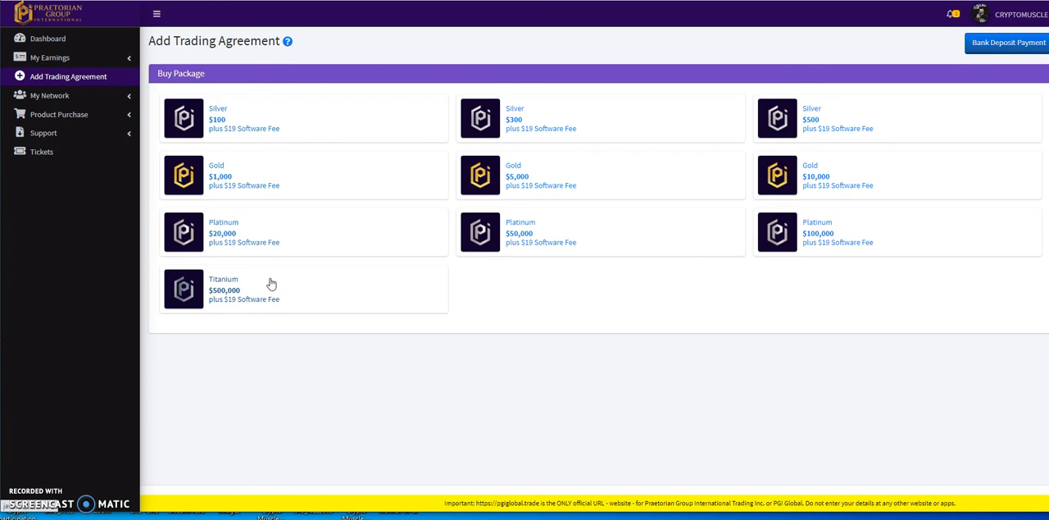
mouse_move(255, 282)
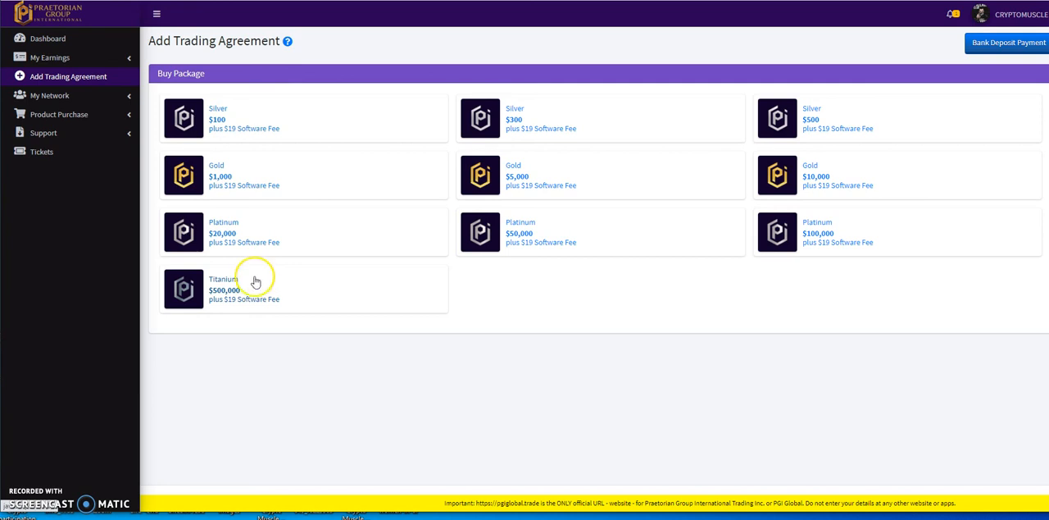
mouse_move(310, 60)
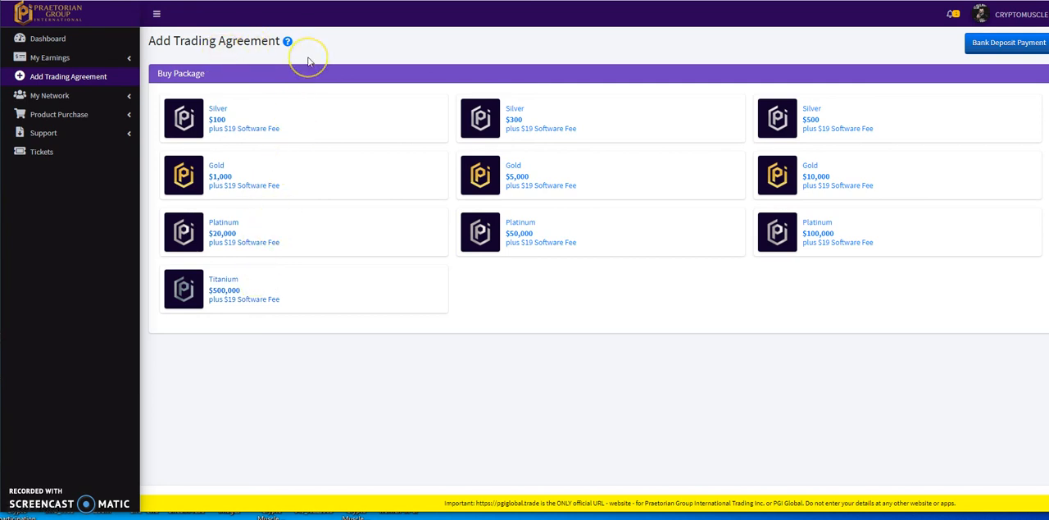
mouse_move(308, 61)
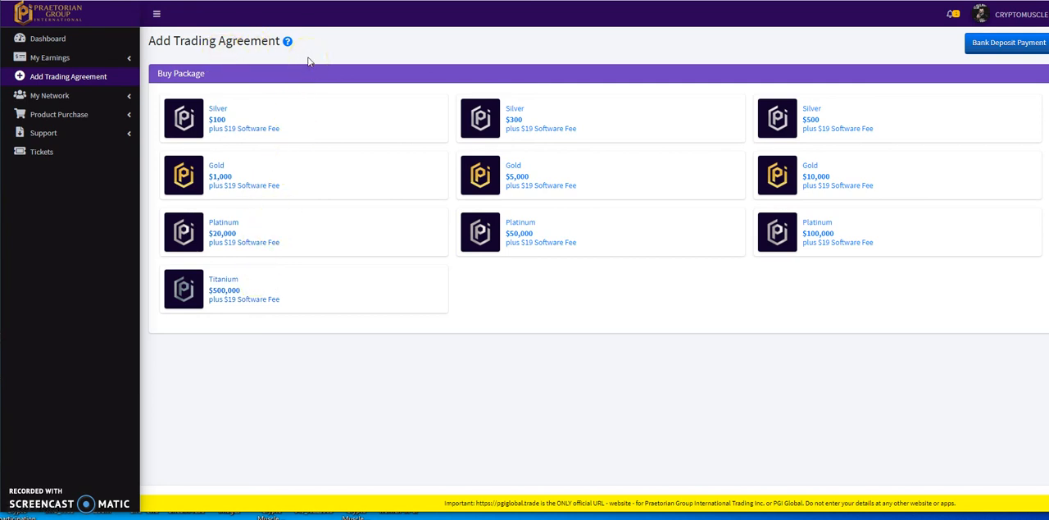
mouse_move(269, 115)
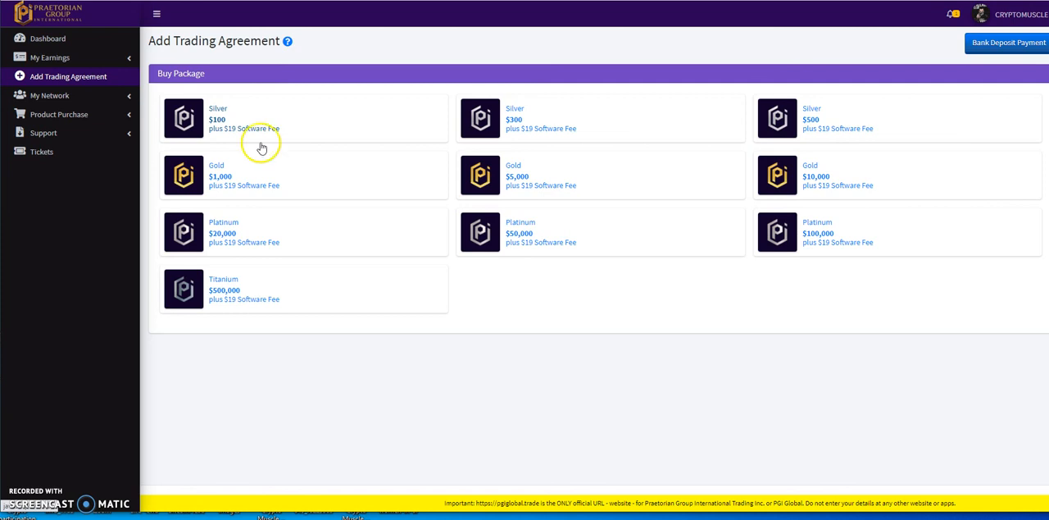
mouse_move(244, 298)
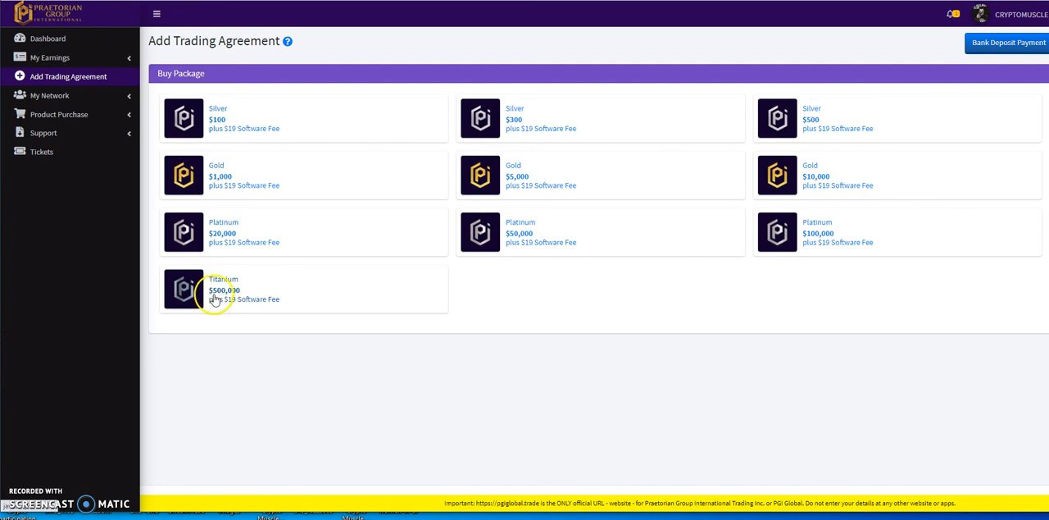
mouse_move(221, 302)
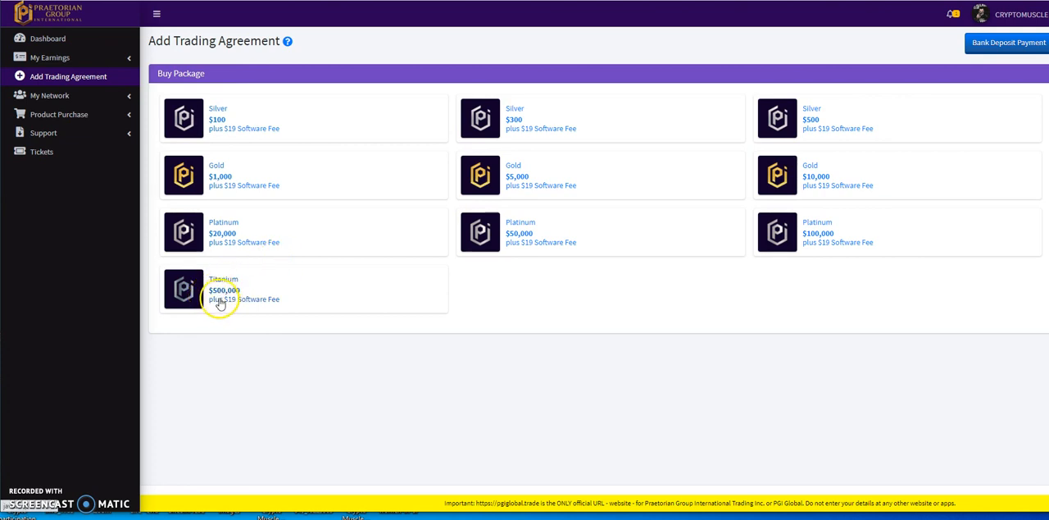
mouse_move(266, 297)
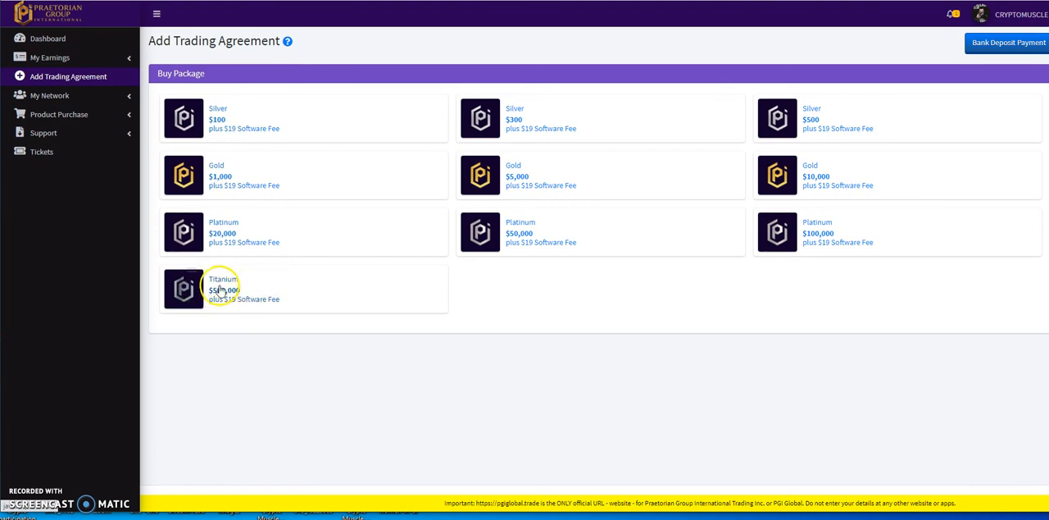
mouse_move(197, 145)
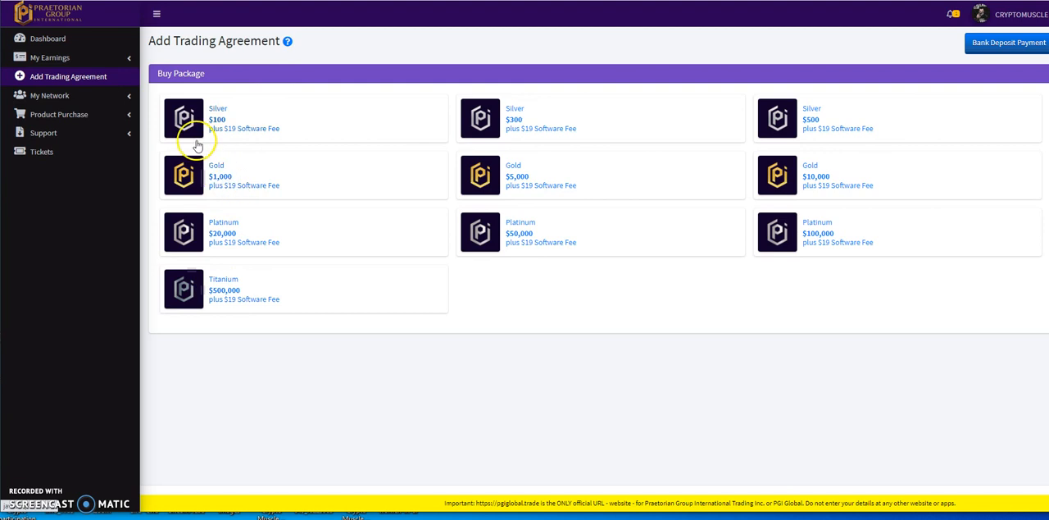
mouse_move(348, 201)
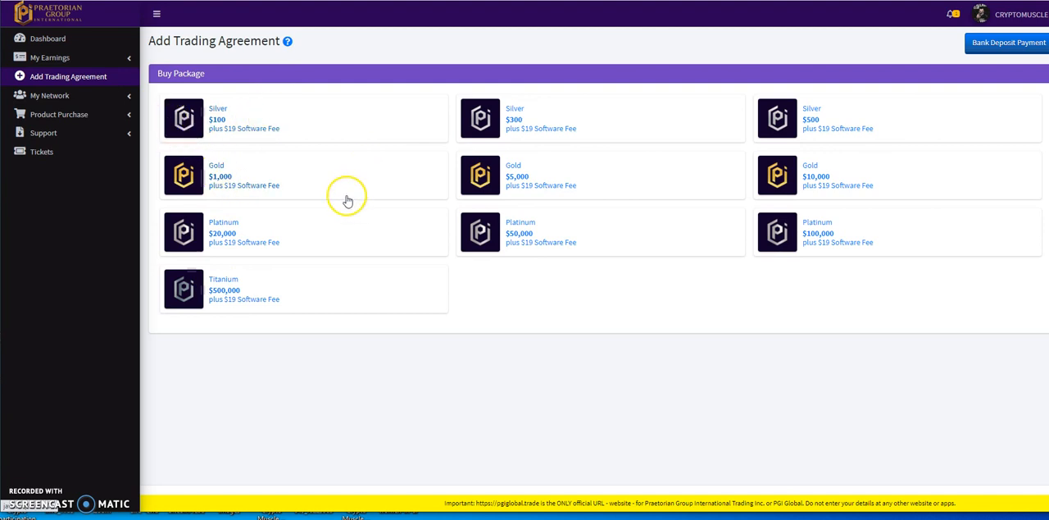
mouse_move(800, 175)
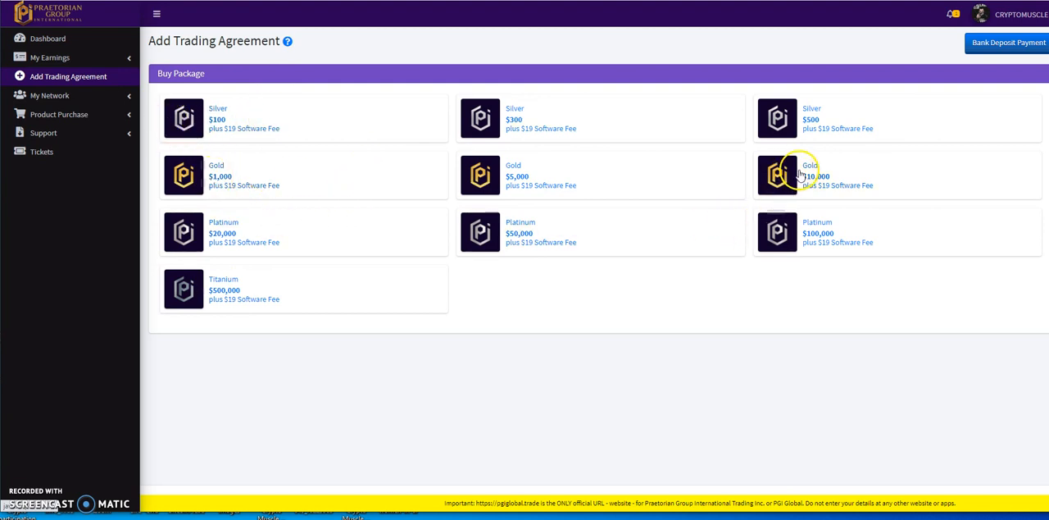
mouse_move(280, 201)
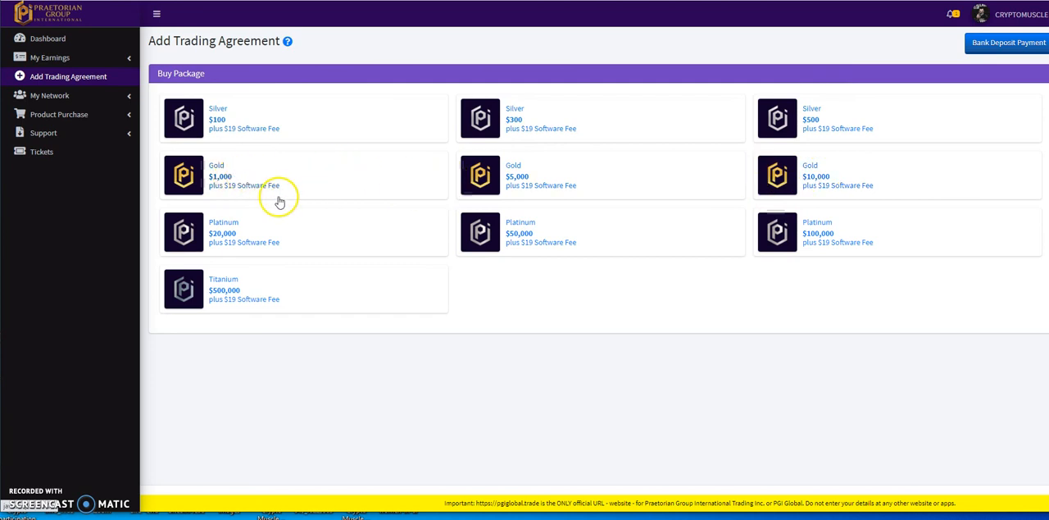
mouse_move(455, 187)
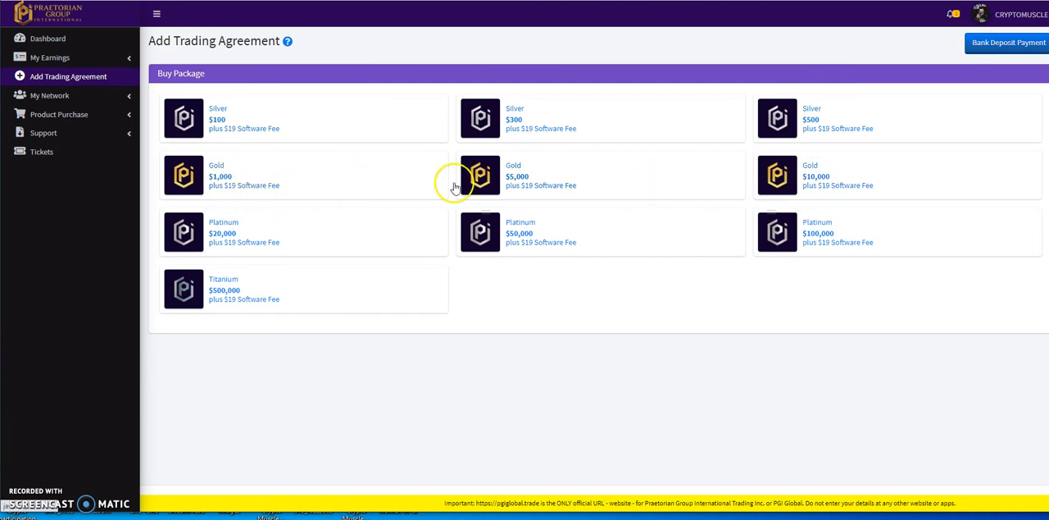
Step: Expand the My Earnings section in the sidebar
click(50, 58)
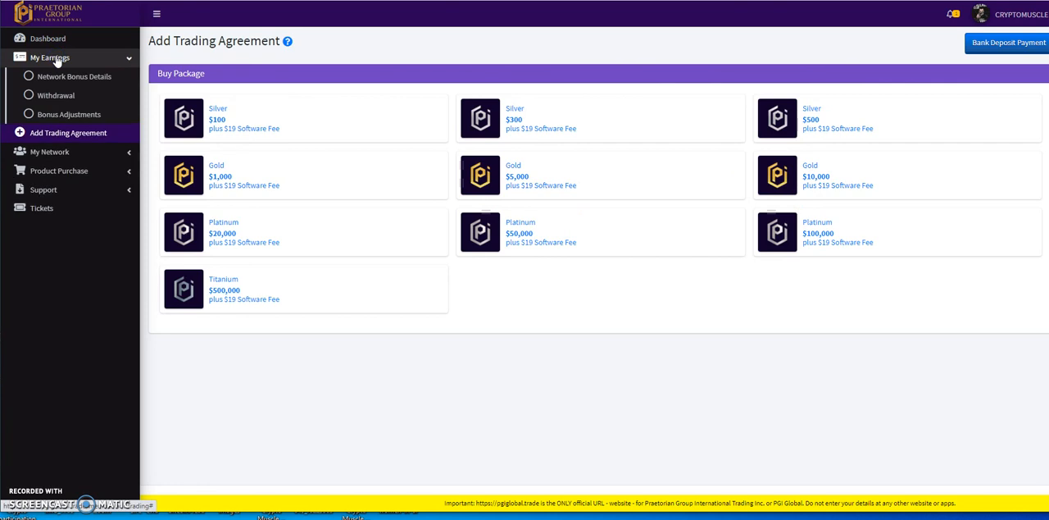
Step: Open My Earnings > Withdrawal to view bonus balances and withdrawal history
click(55, 95)
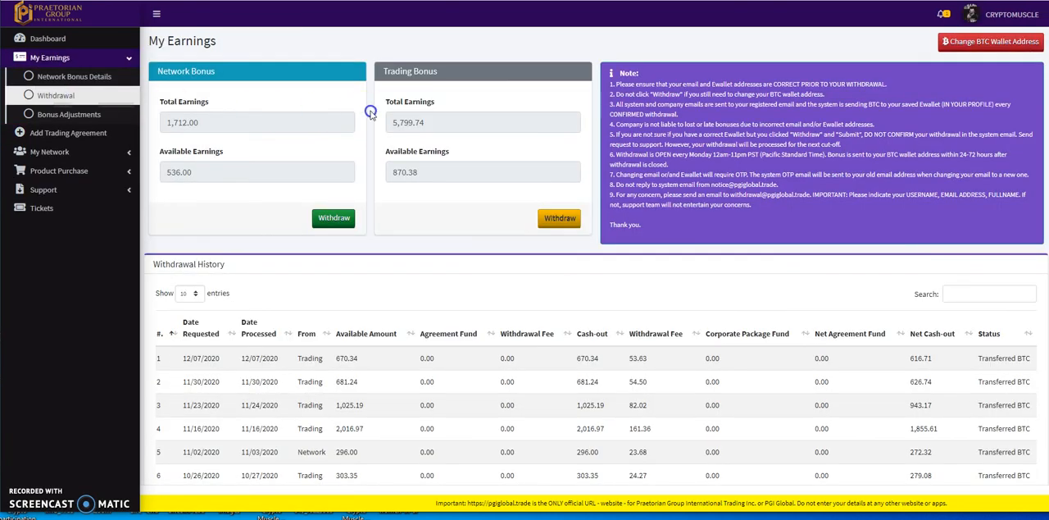
mouse_move(437, 133)
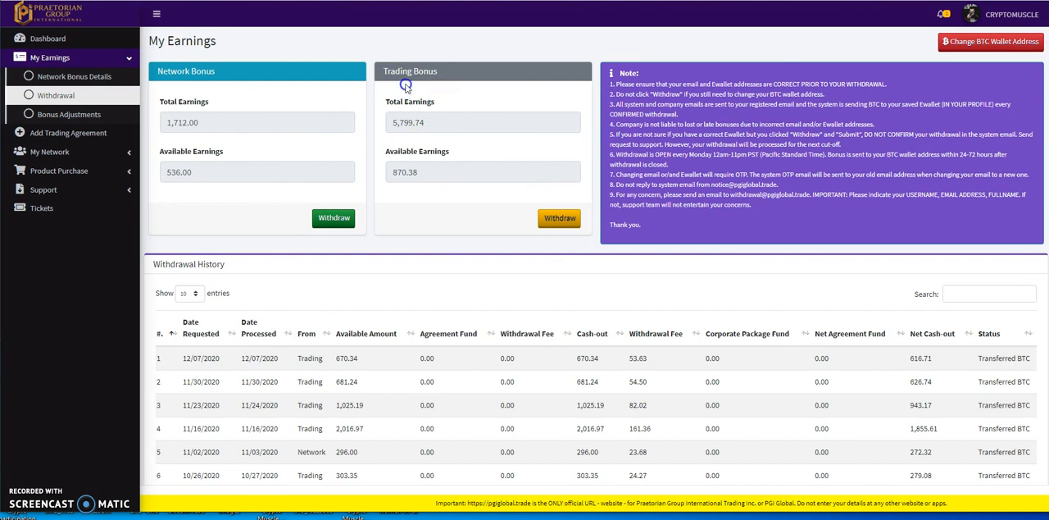
mouse_move(168, 79)
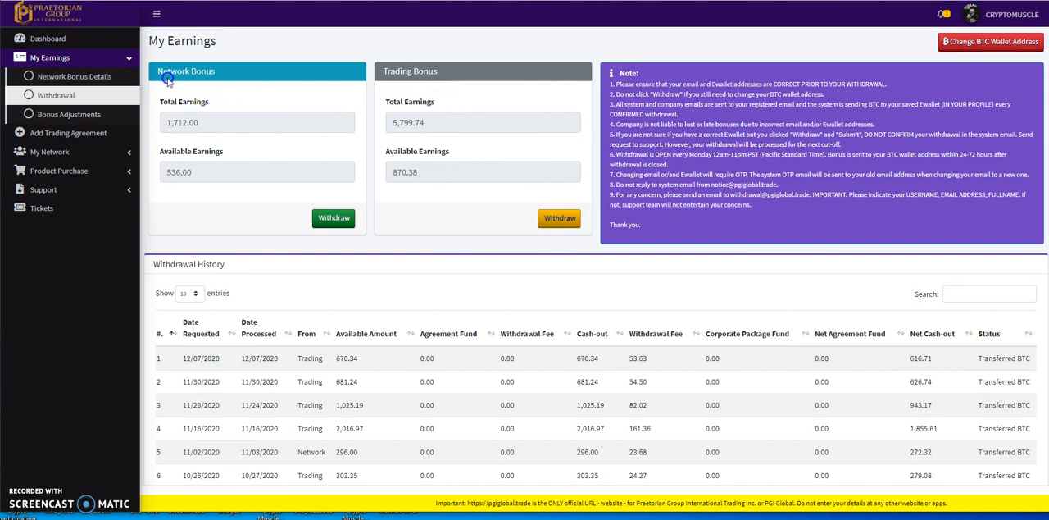
mouse_move(173, 108)
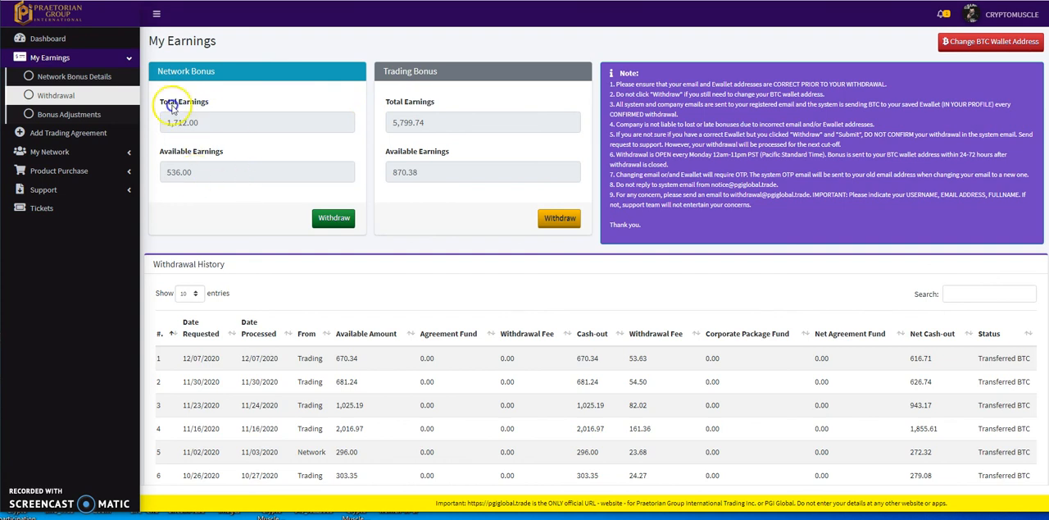
mouse_move(221, 148)
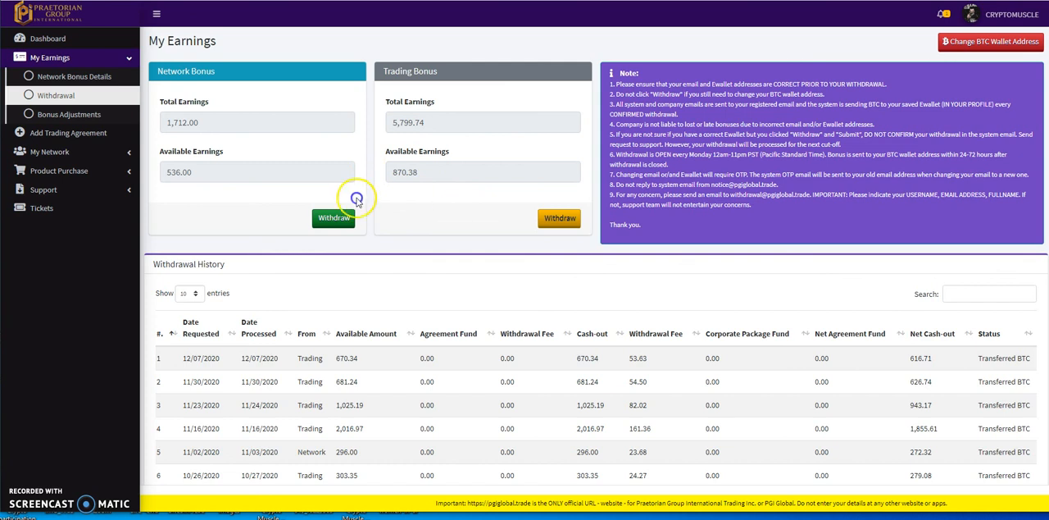
mouse_move(256, 202)
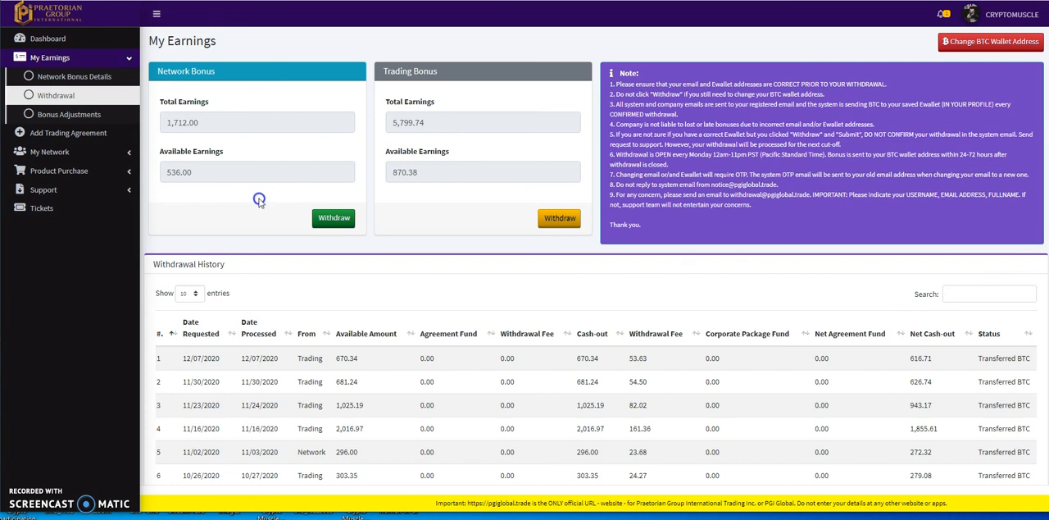
mouse_move(610, 187)
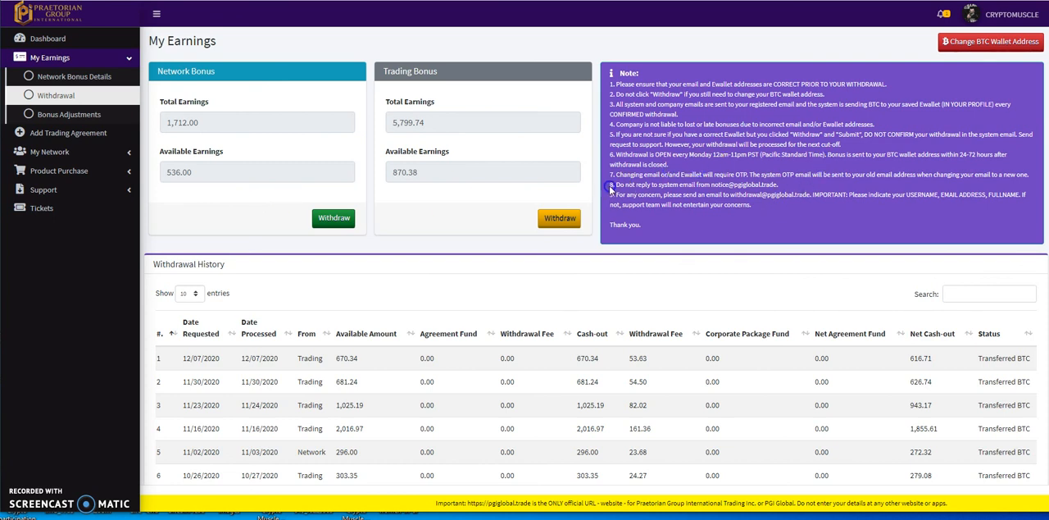
mouse_move(712, 174)
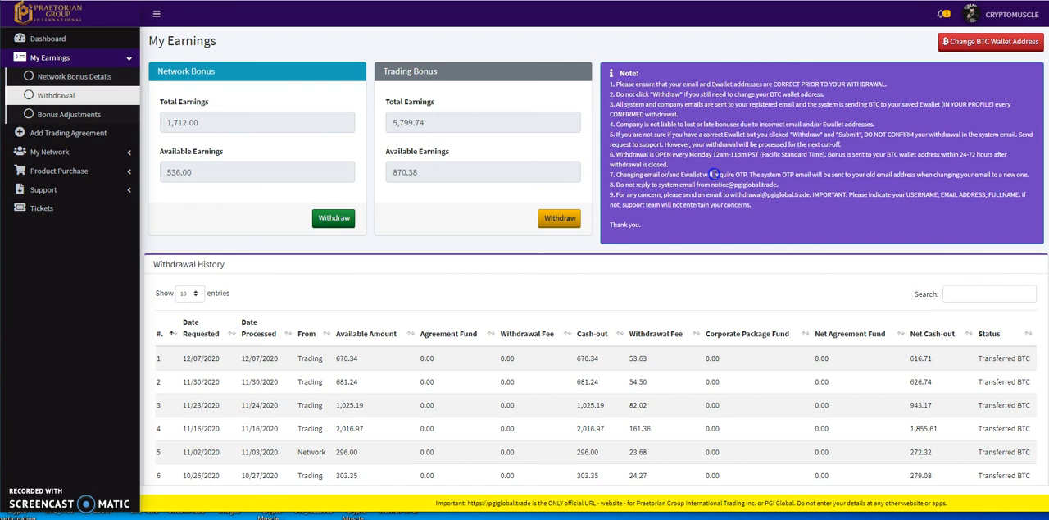
mouse_move(678, 167)
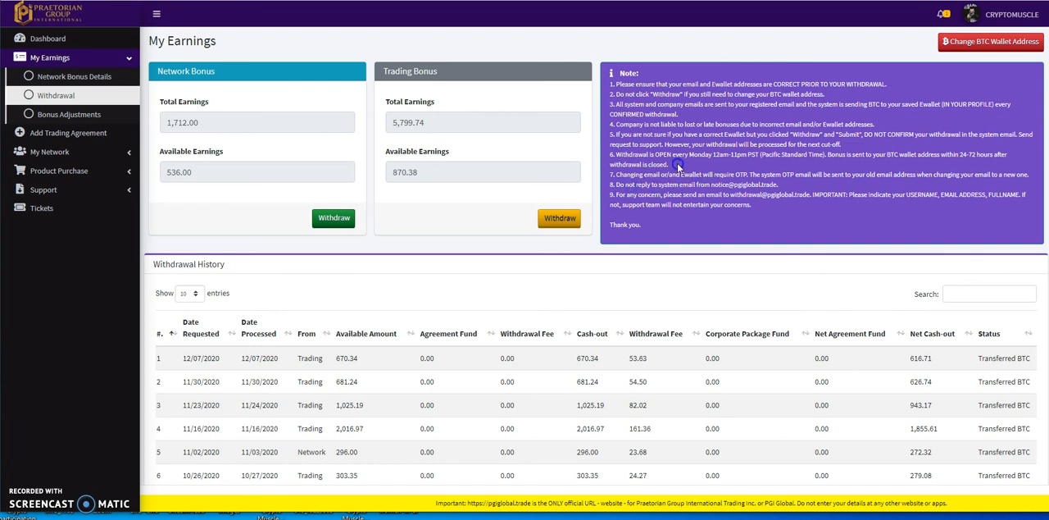
mouse_move(687, 166)
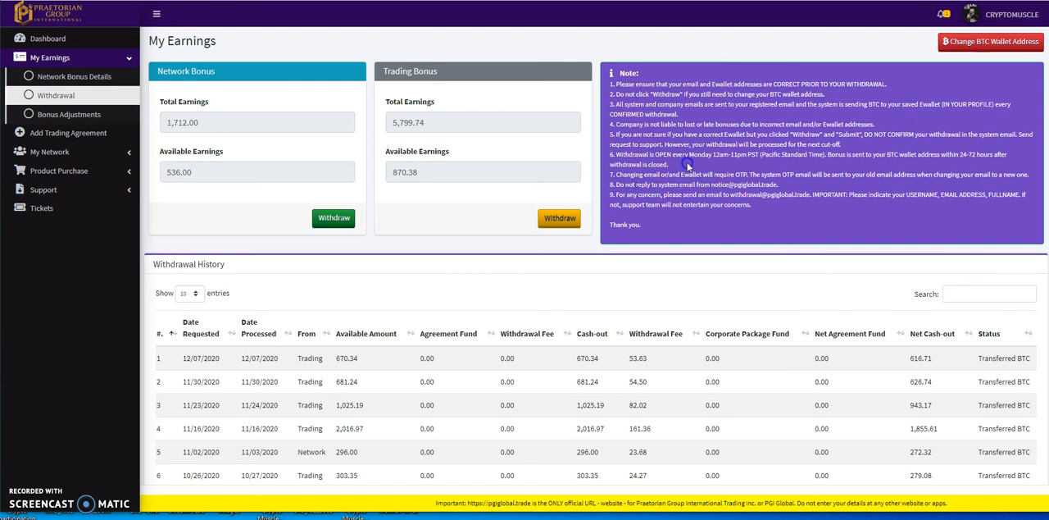
mouse_move(410, 190)
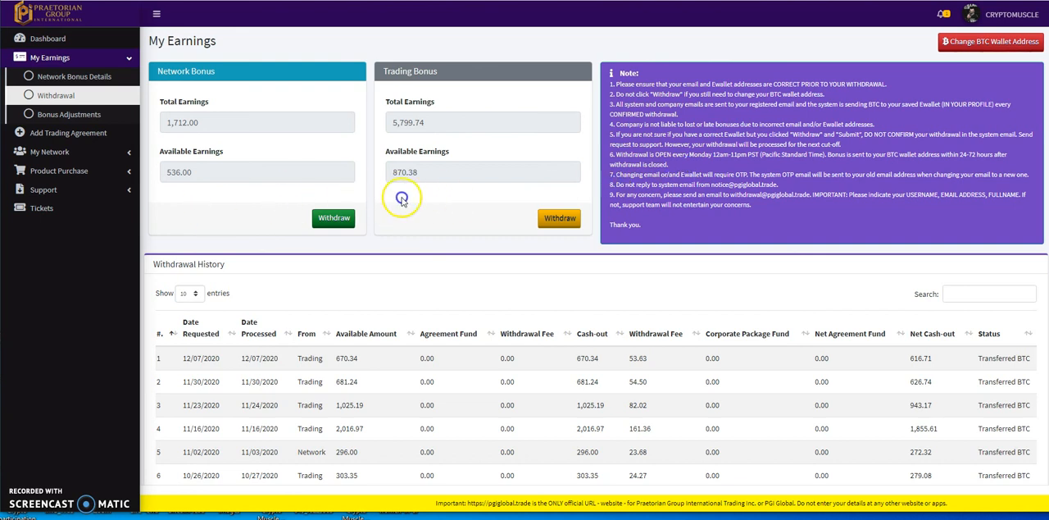
mouse_move(492, 205)
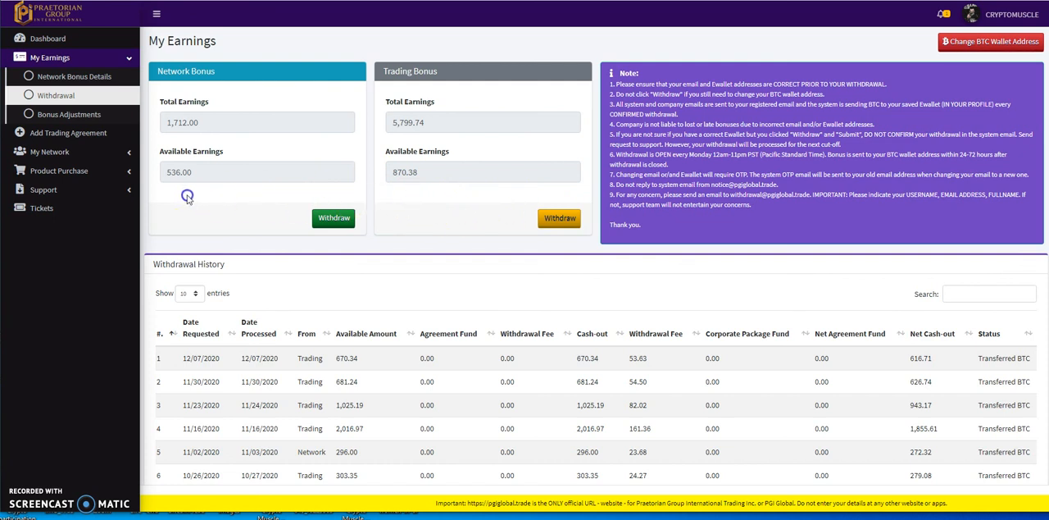
mouse_move(423, 186)
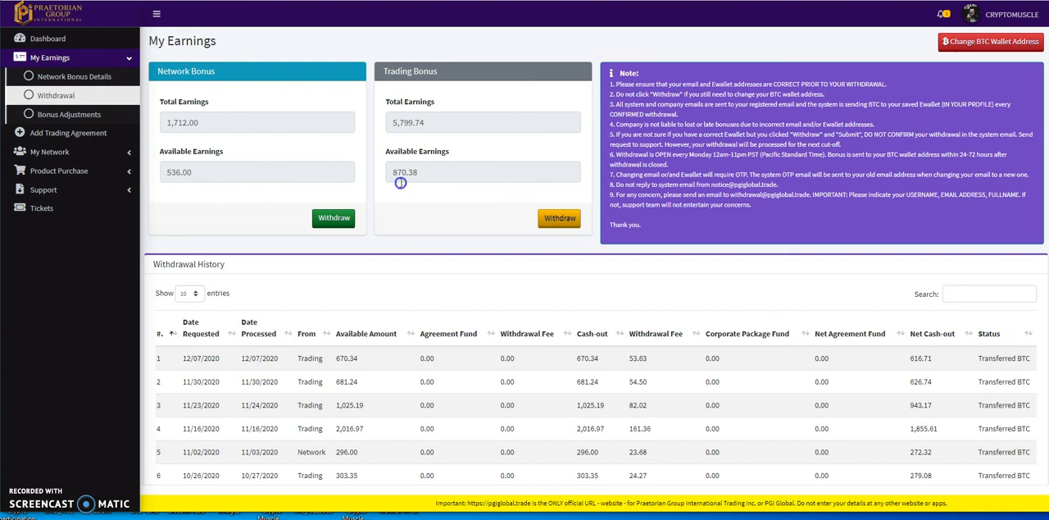
click(560, 218)
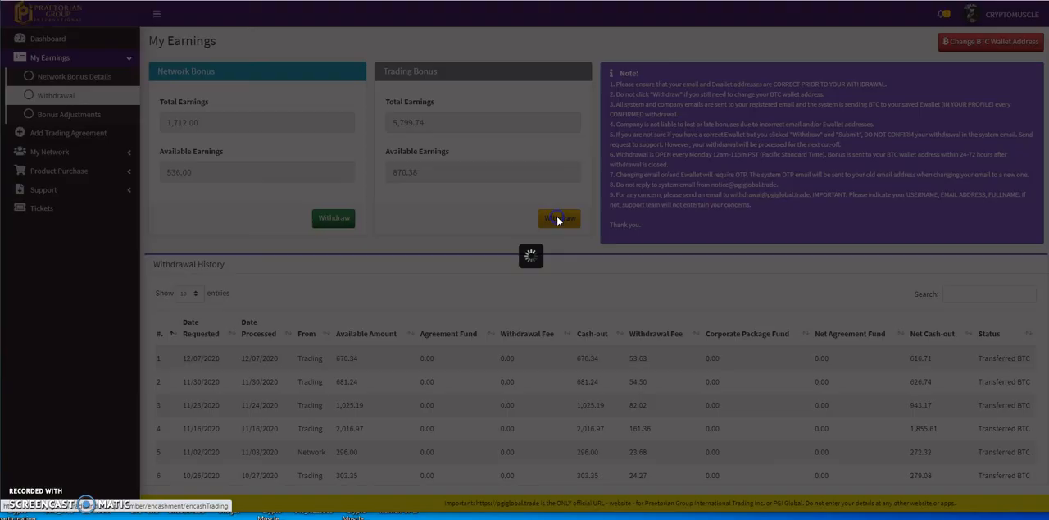
click(559, 218)
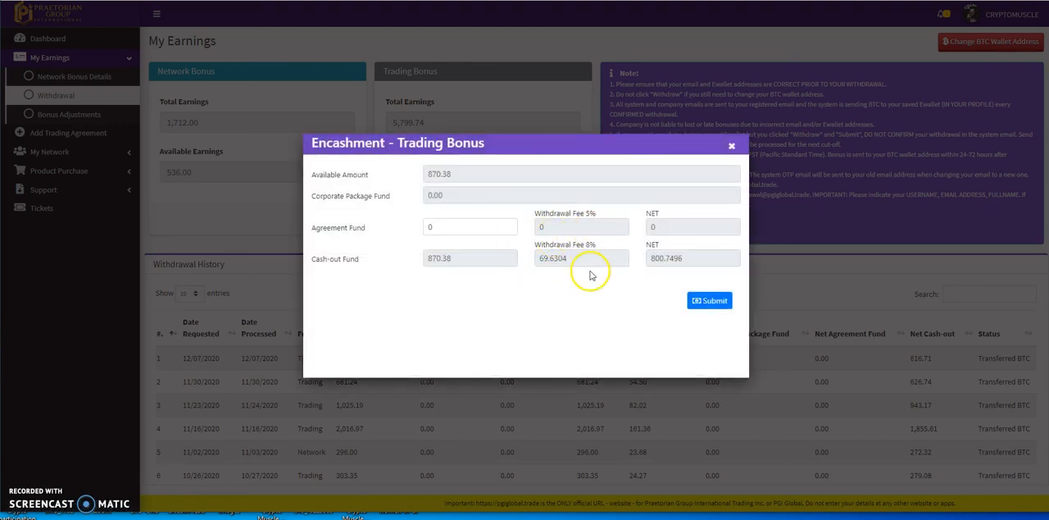
click(709, 299)
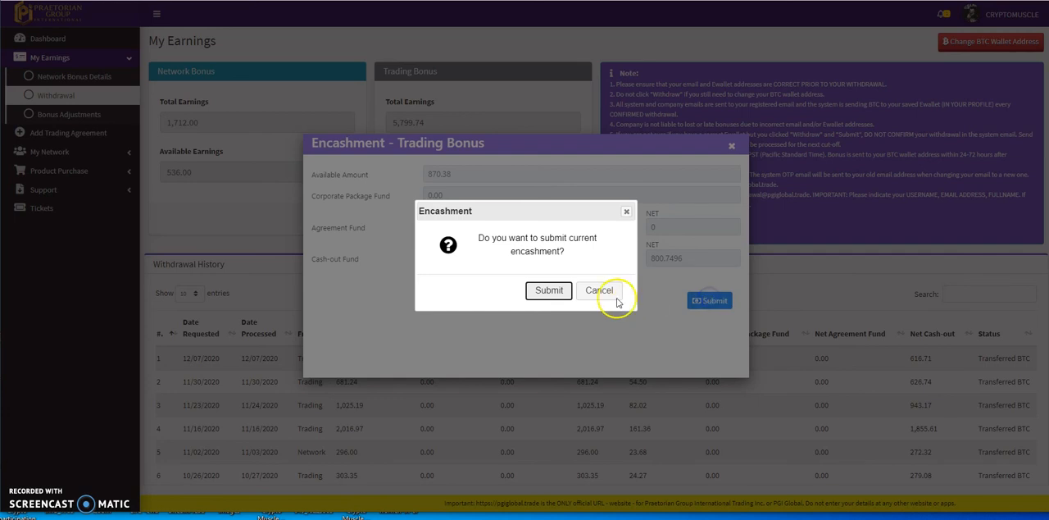
click(548, 291)
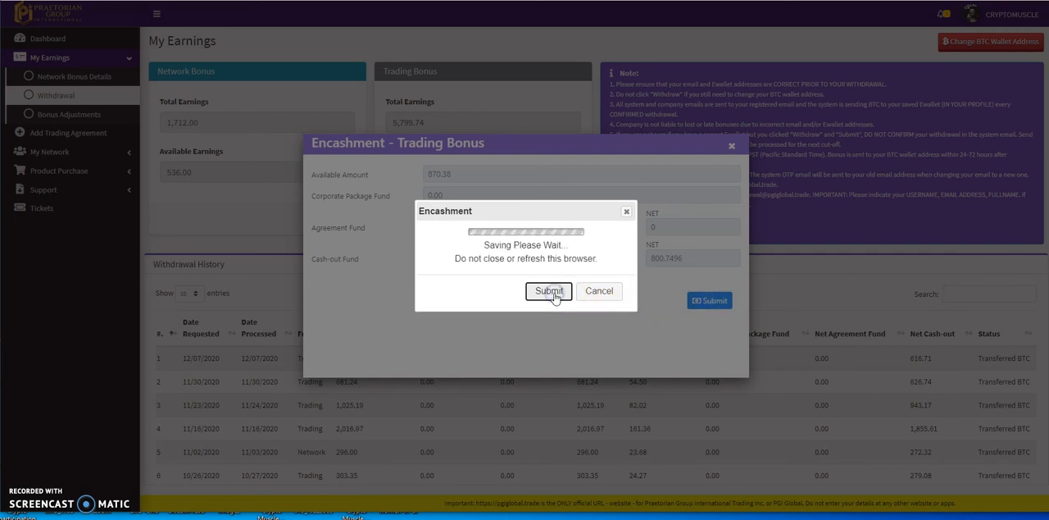
click(549, 291)
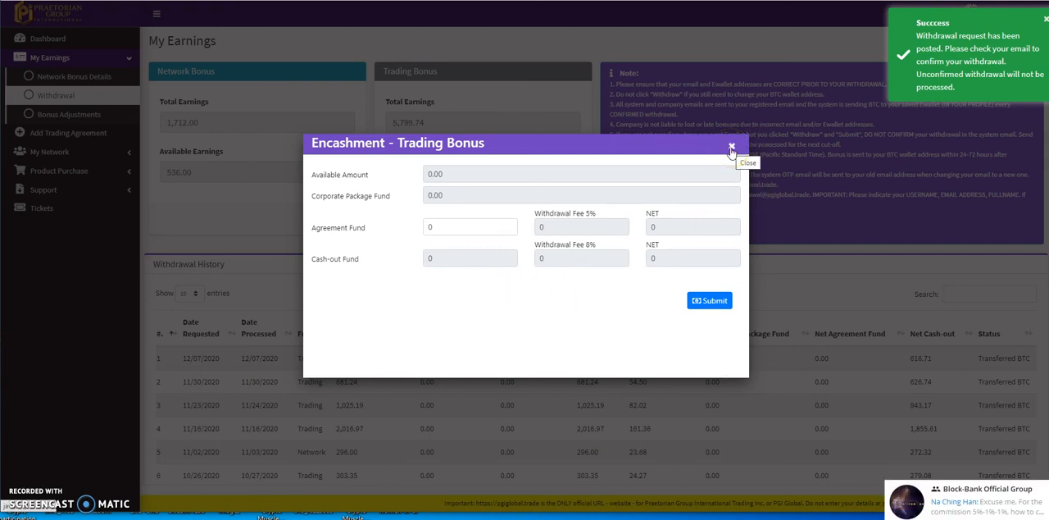
click(731, 150)
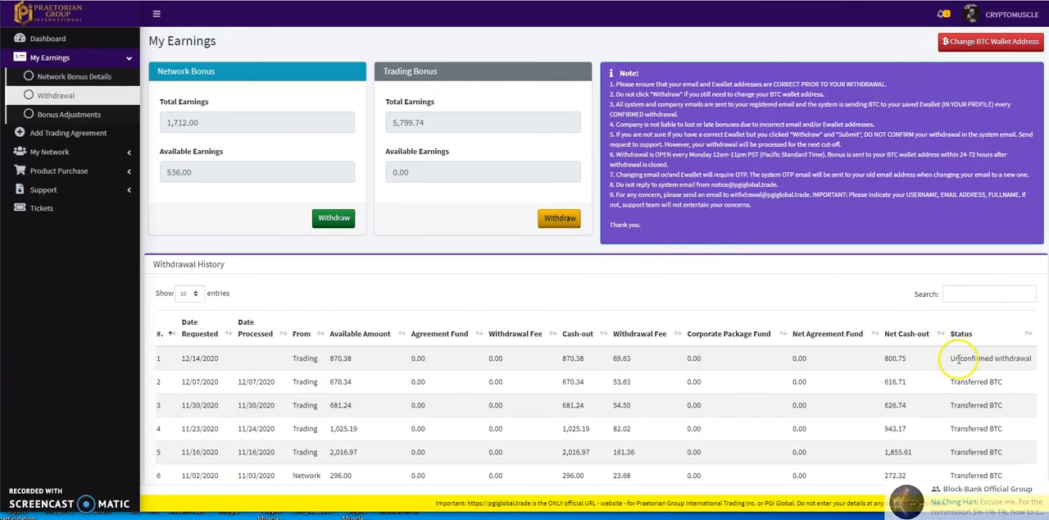
mouse_move(508, 312)
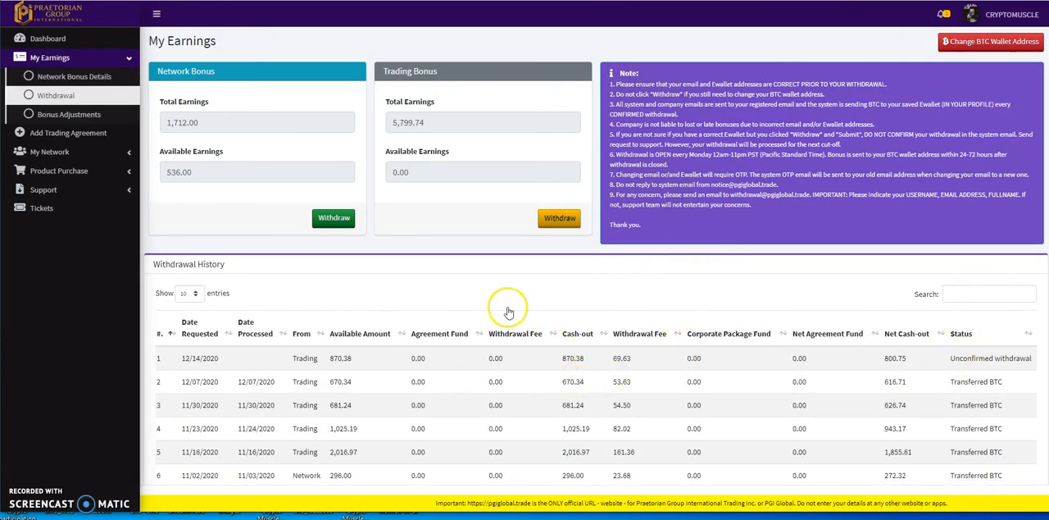
mouse_move(412, 259)
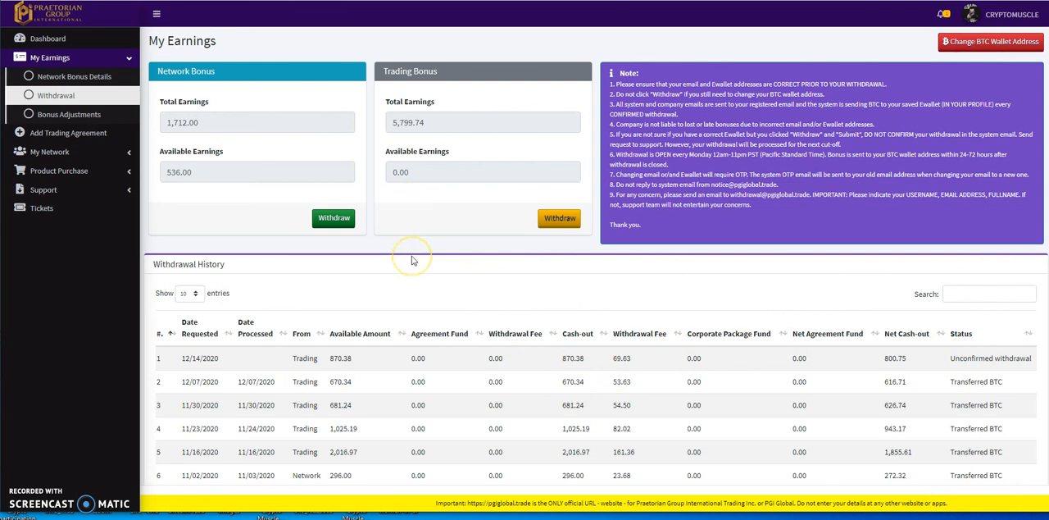
mouse_move(101, 21)
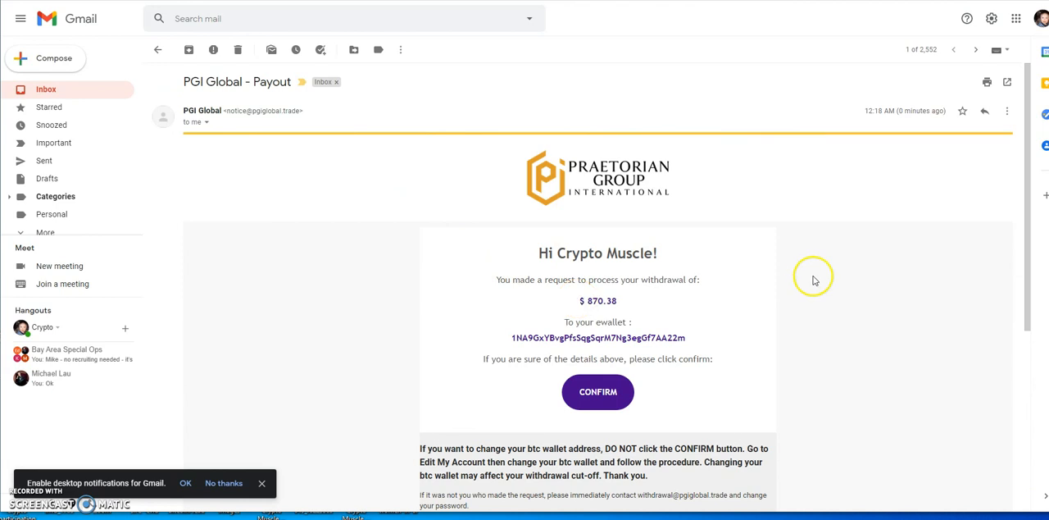
mouse_move(680, 315)
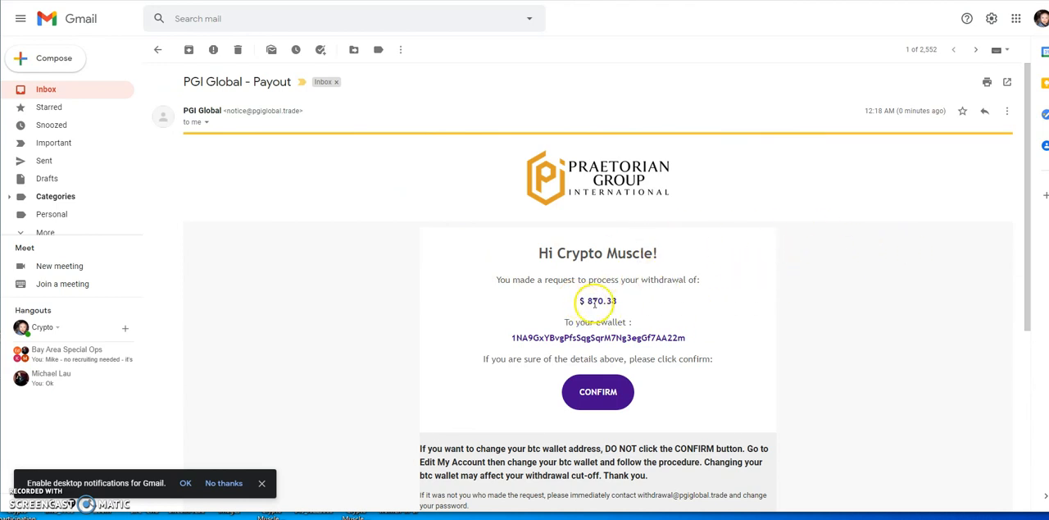
mouse_move(652, 338)
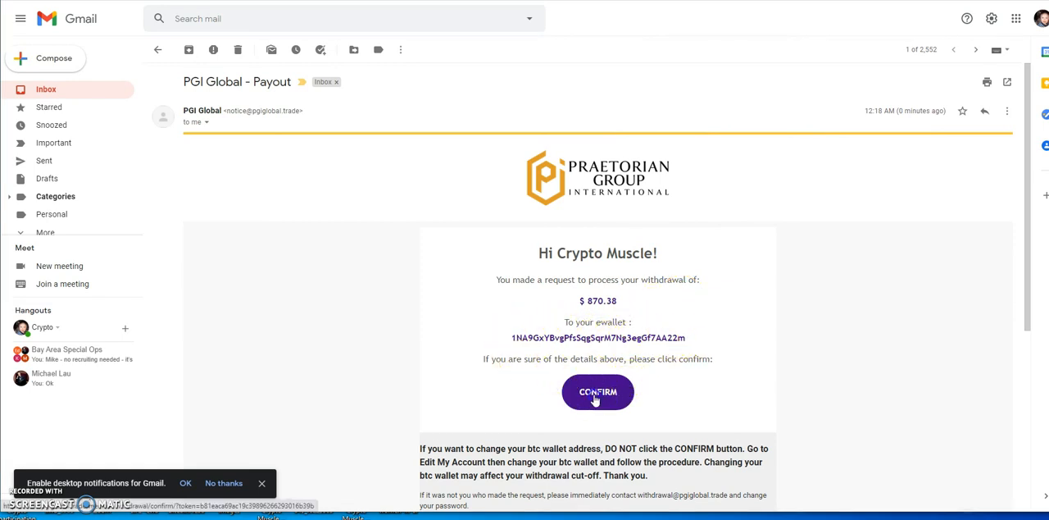
Step: Confirm the $870.38 withdrawal from the PGI Global payout email
click(597, 391)
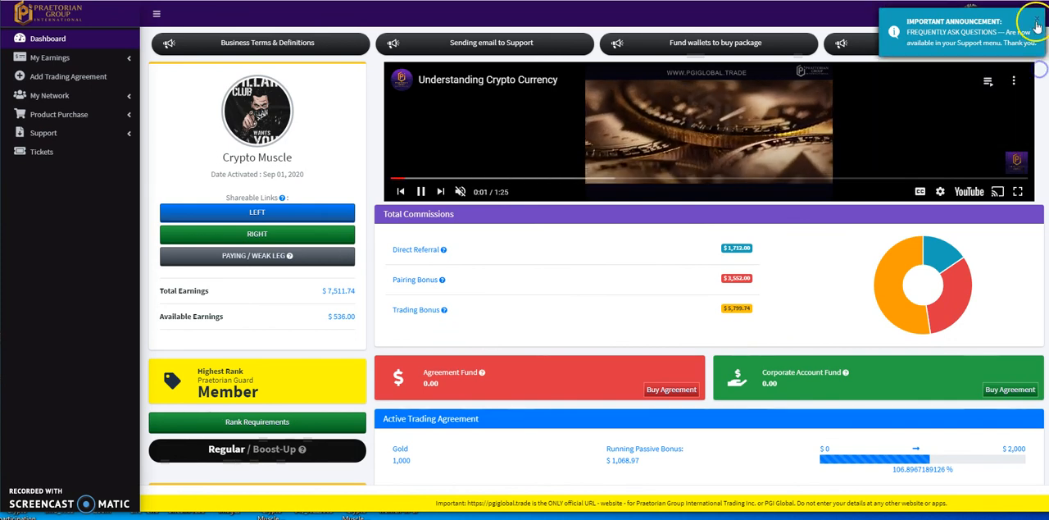
Step: Dismiss the FAQ announcement and check the 870.38 Trading withdrawal's confirmed status
click(1034, 21)
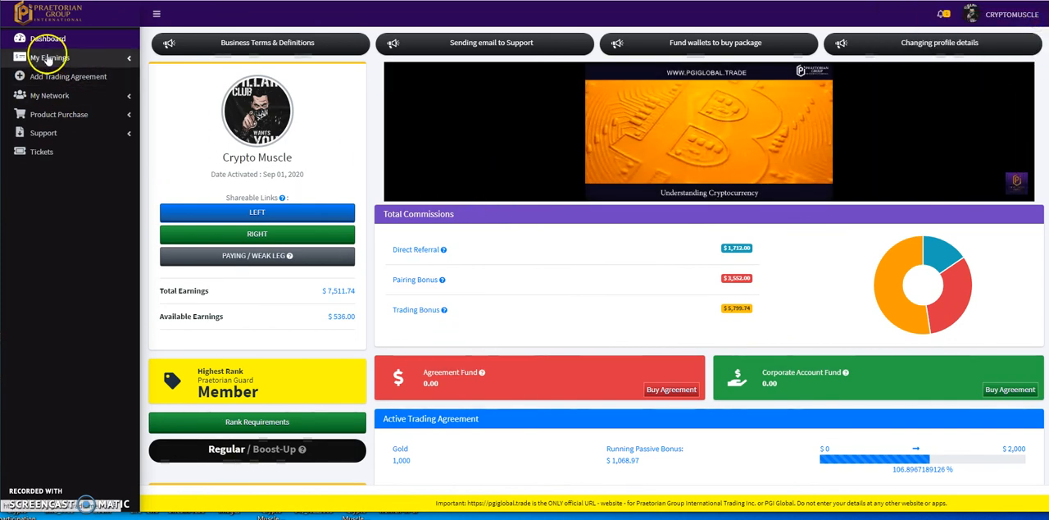
click(50, 56)
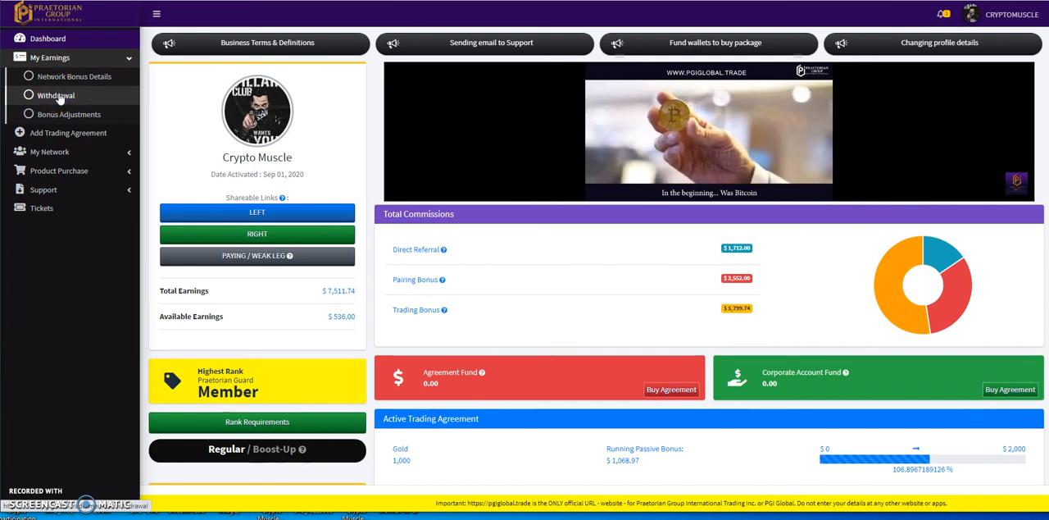
click(56, 95)
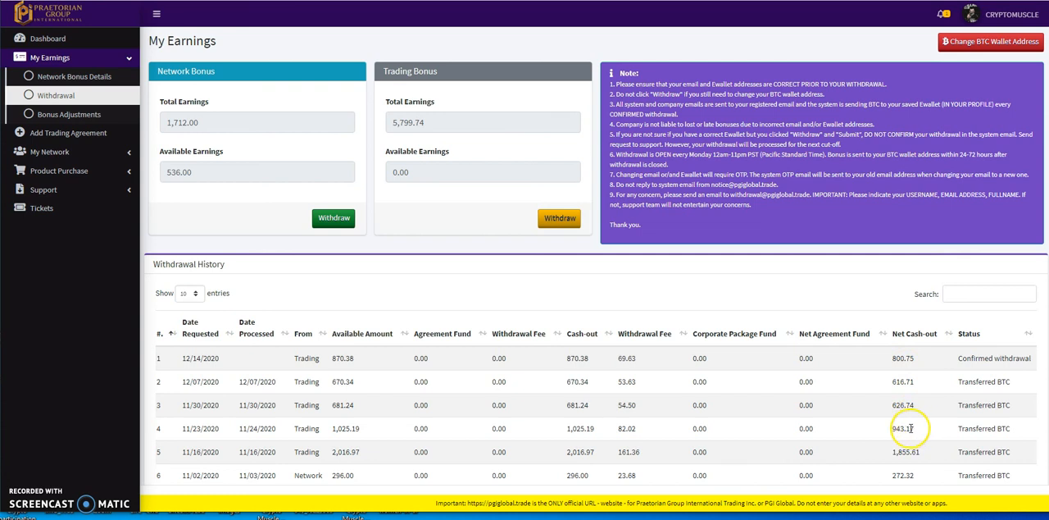
mouse_move(822, 369)
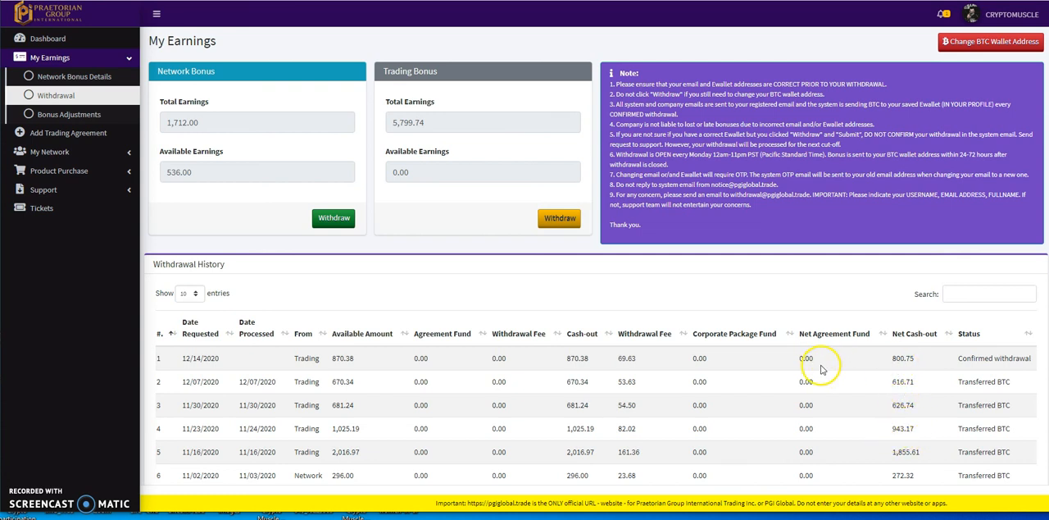
mouse_move(389, 288)
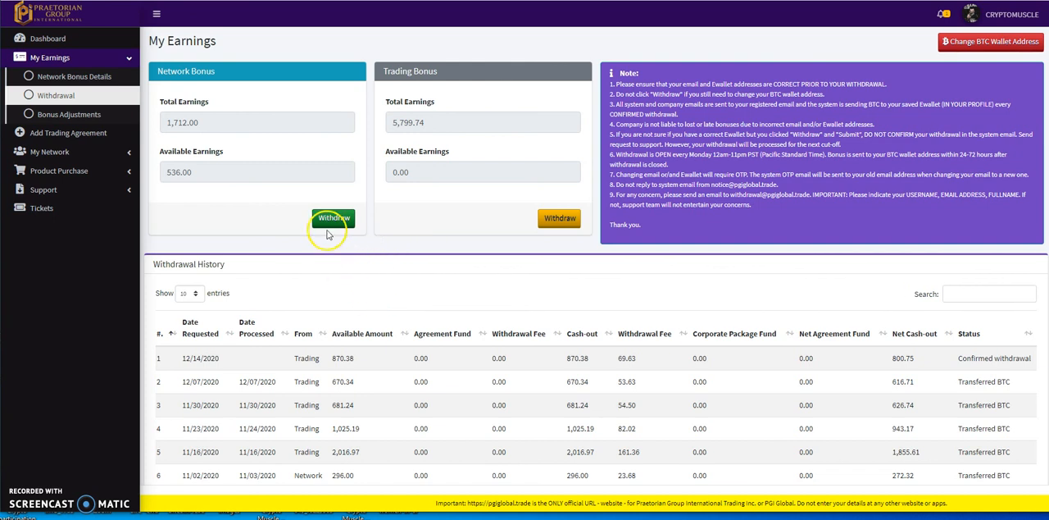
Step: Submit a 536.00 Network Bonus withdrawal, get the already-requested-today error, and close it
click(333, 218)
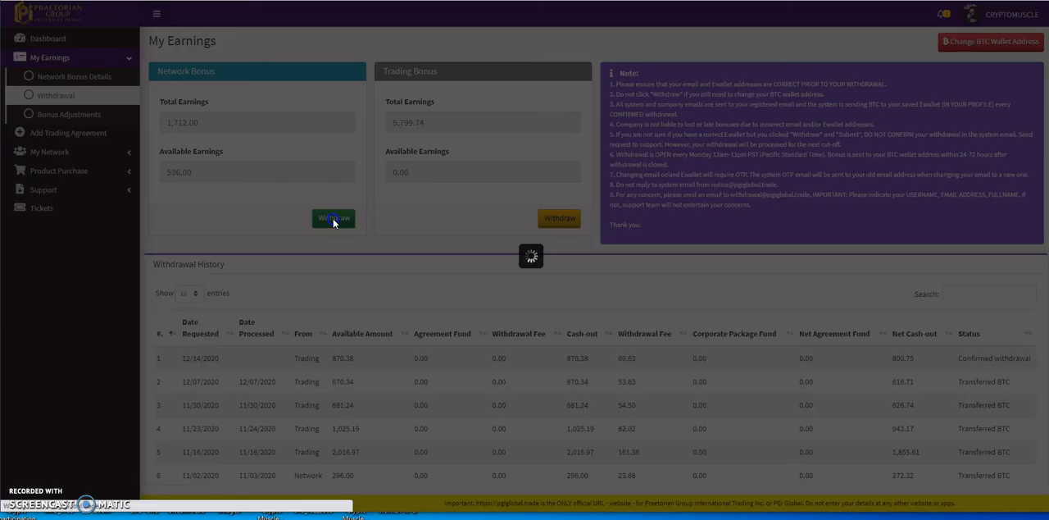
click(333, 218)
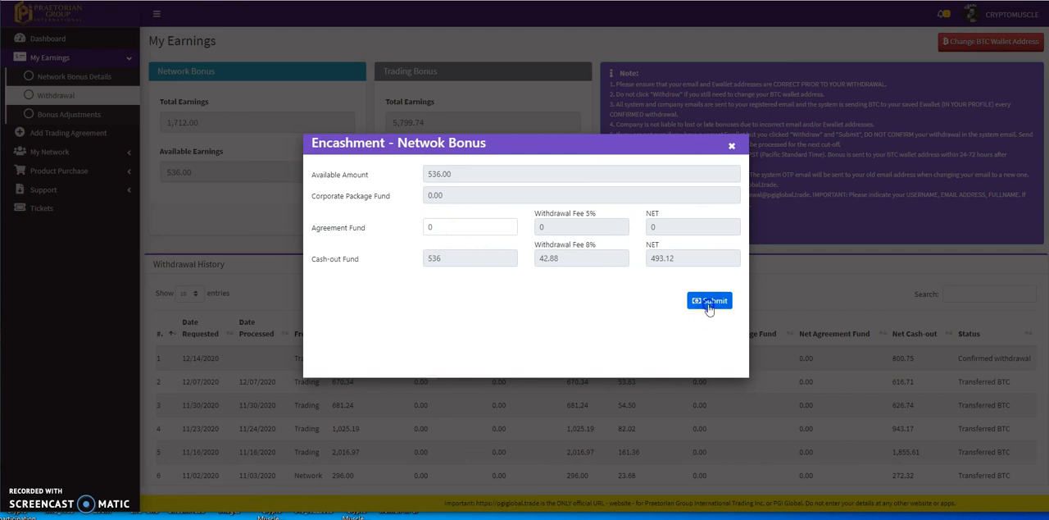
click(709, 300)
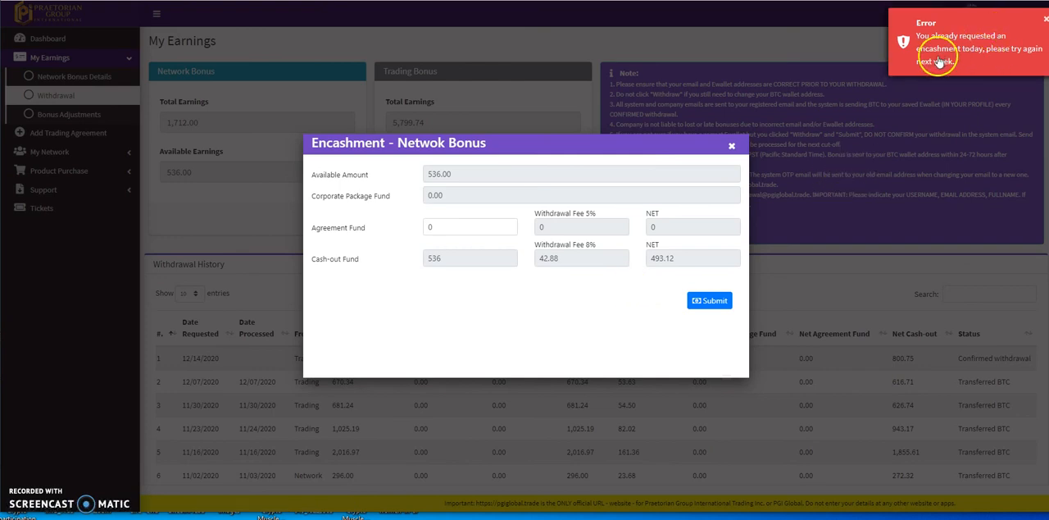
mouse_move(703, 247)
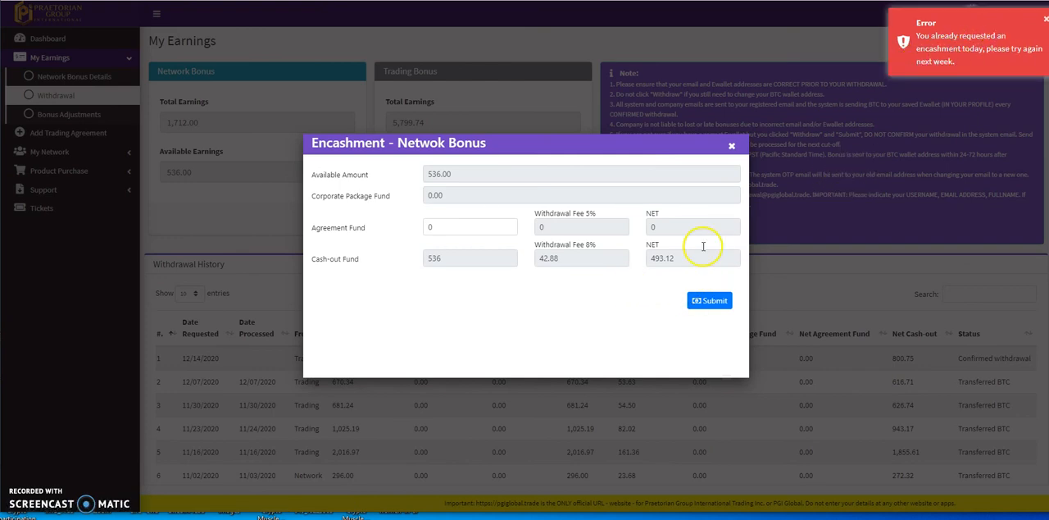
click(731, 145)
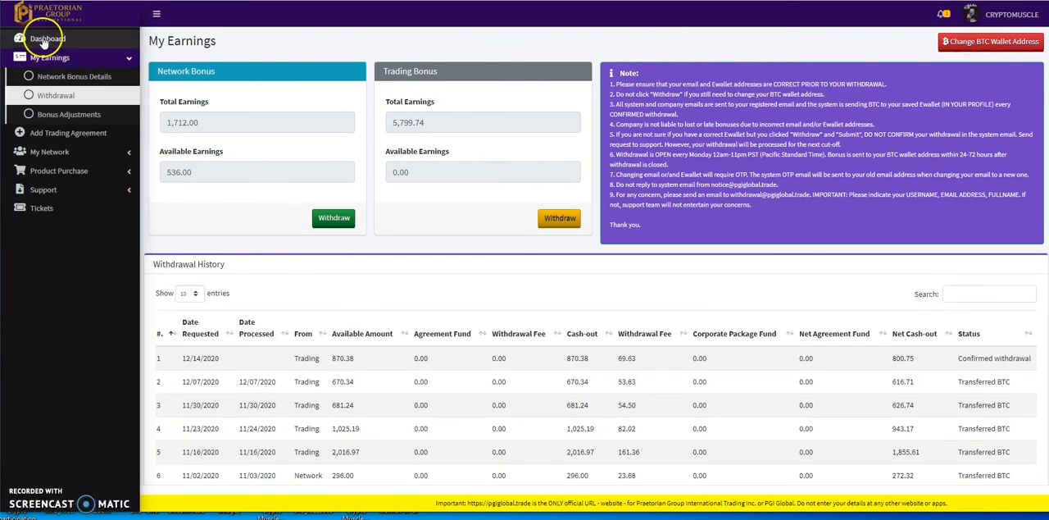
Step: Return to the dashboard, play the intro video, and expand My Earnings
click(47, 38)
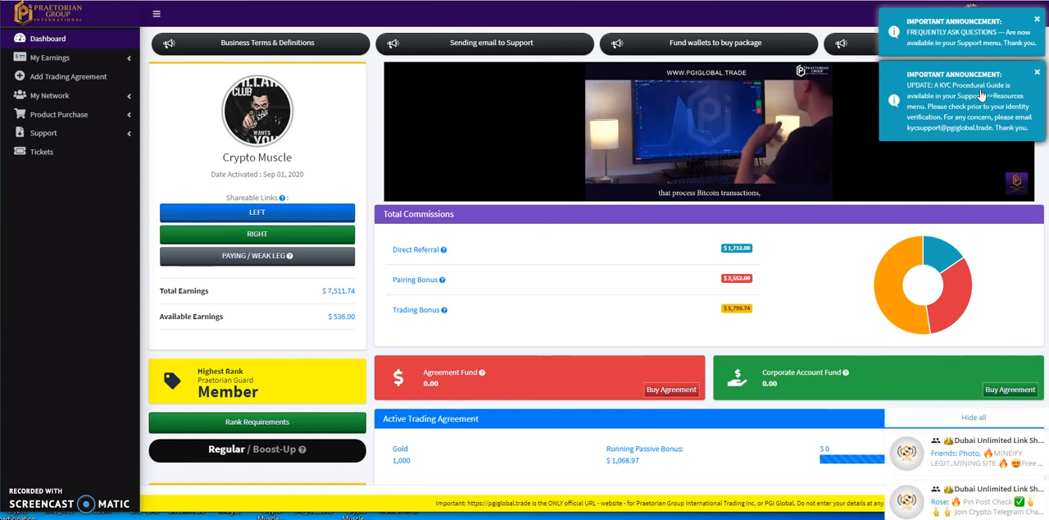
click(710, 131)
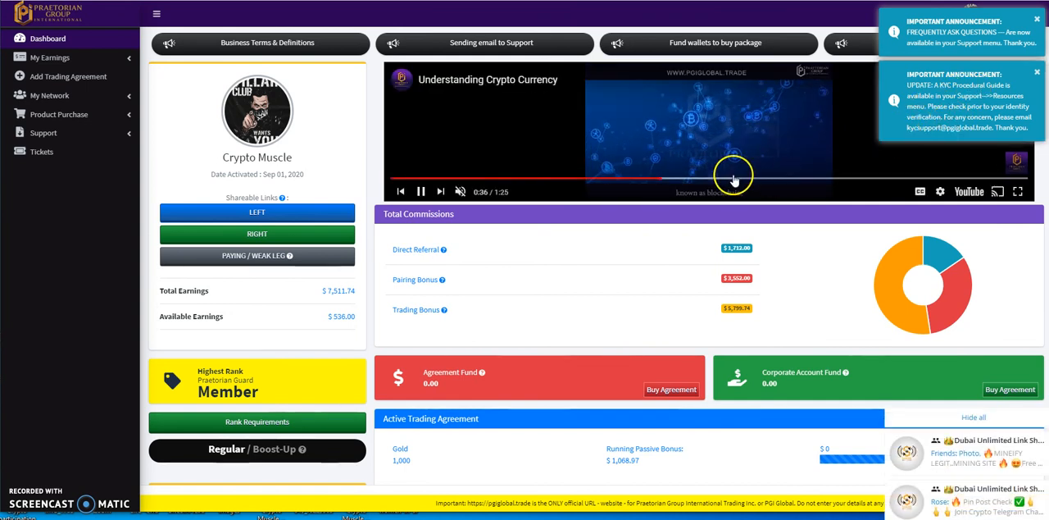
mouse_move(442, 249)
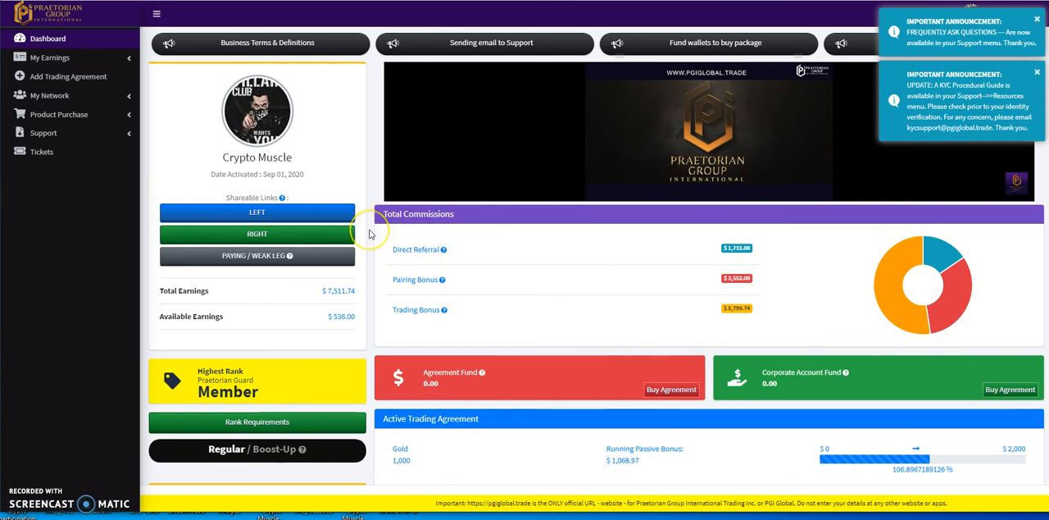
click(709, 131)
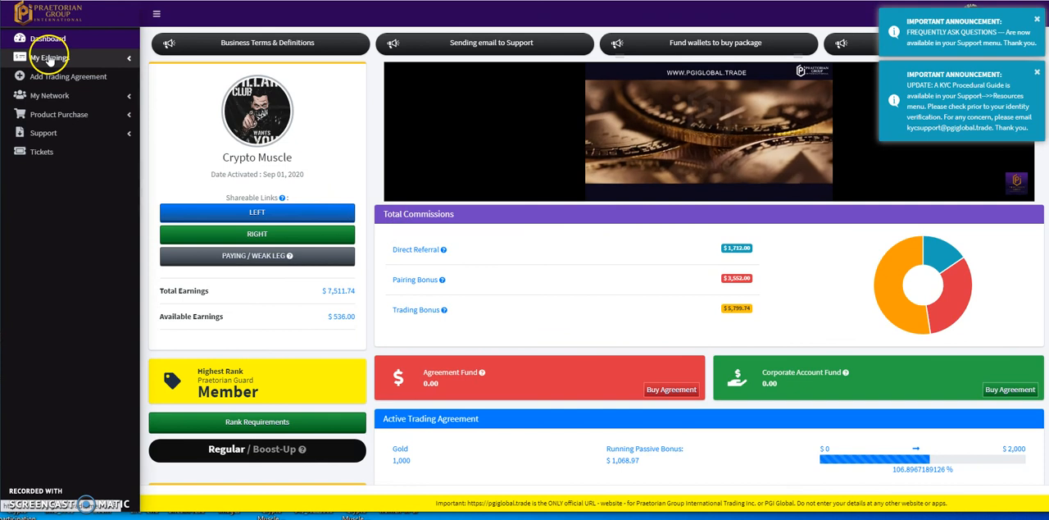
click(50, 57)
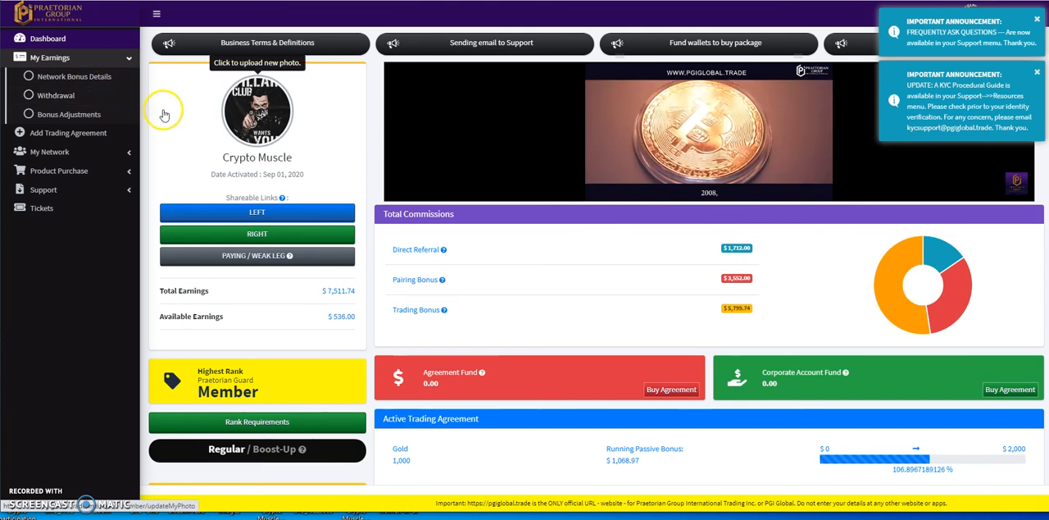
scroll(down, 3)
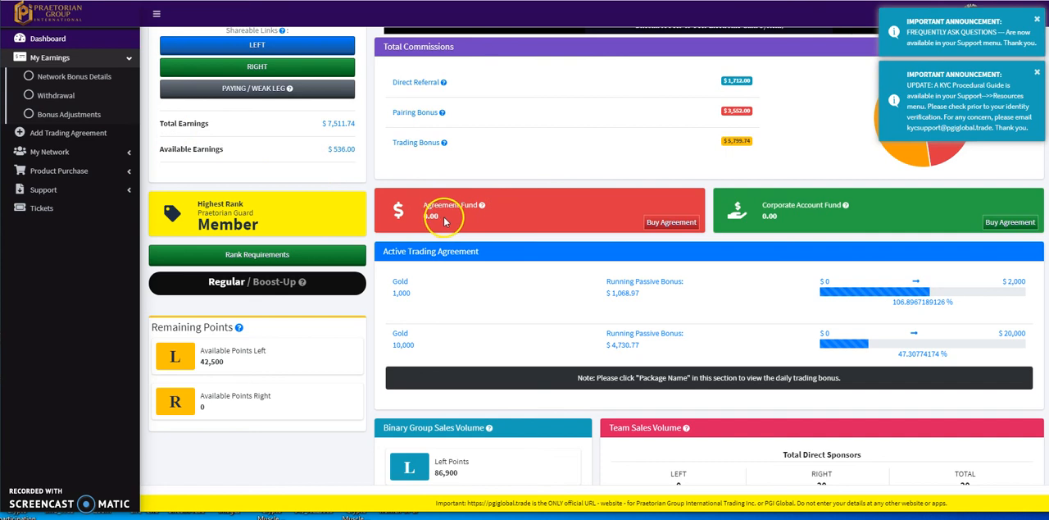
mouse_move(803, 254)
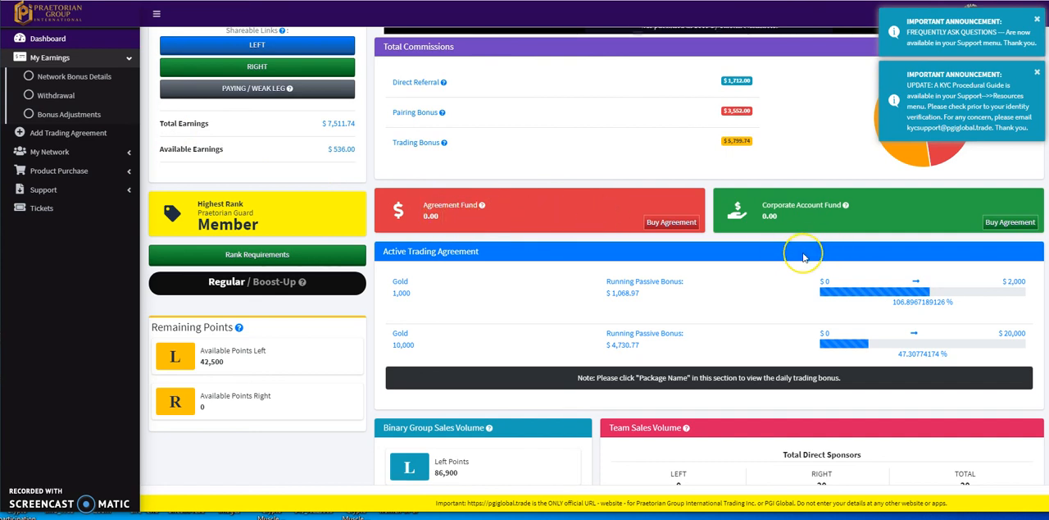
mouse_move(803, 256)
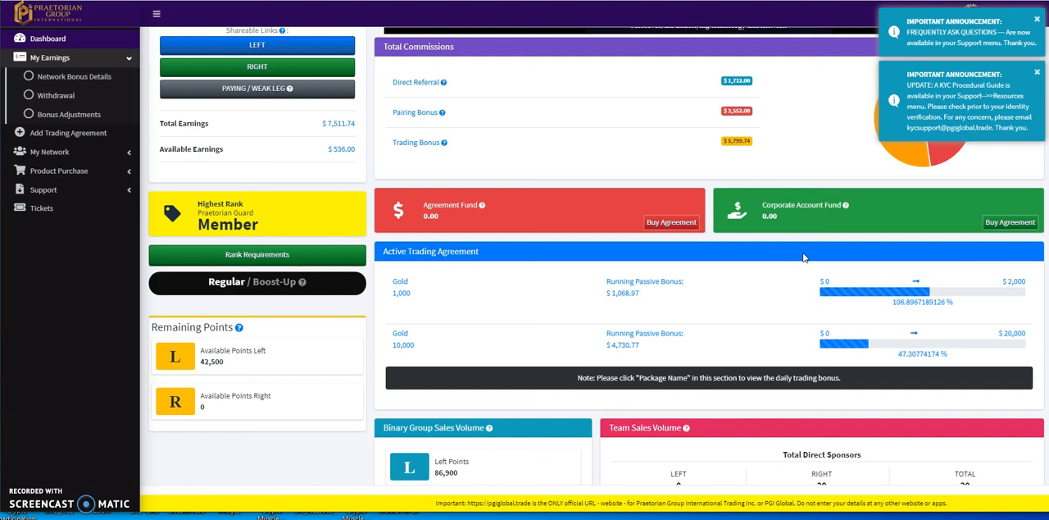
mouse_move(781, 235)
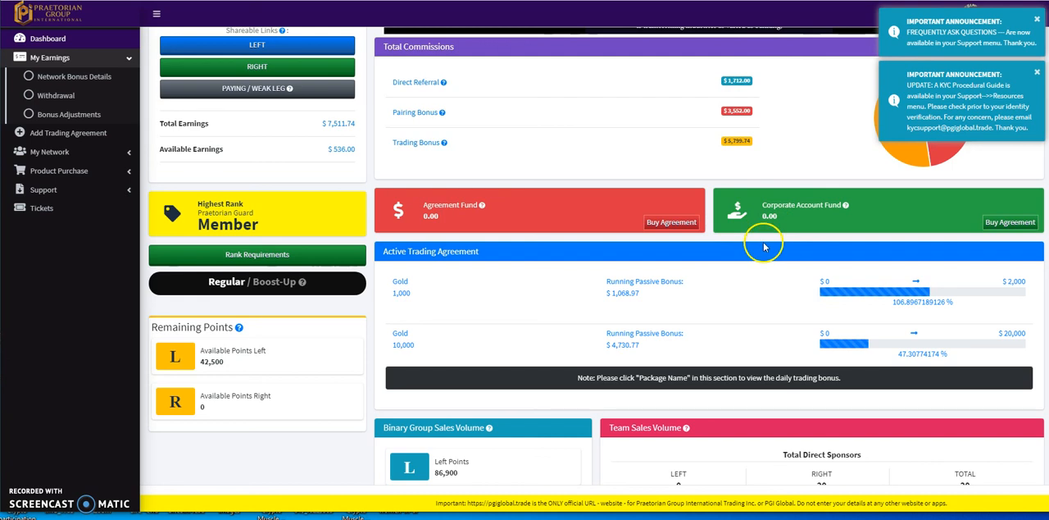
mouse_move(736, 251)
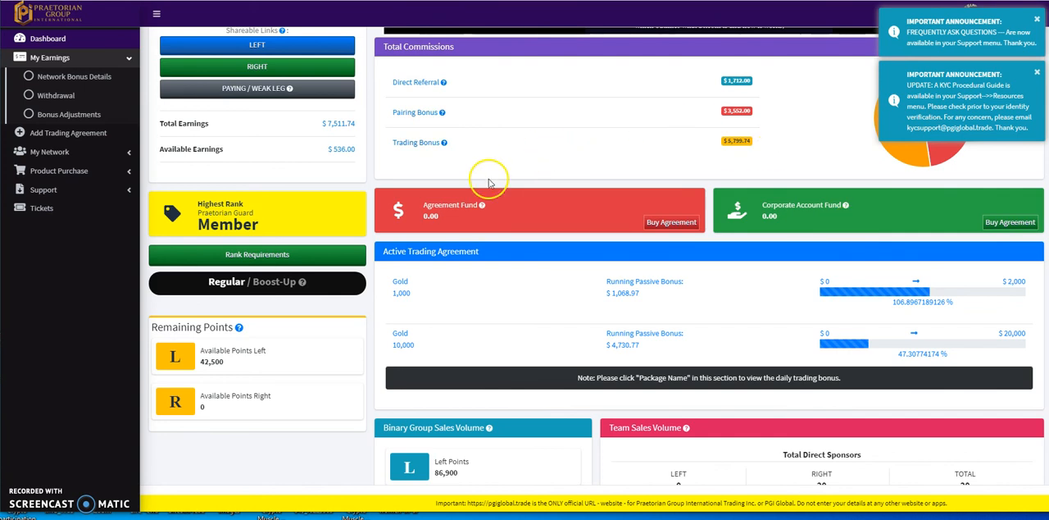
scroll(up, 3)
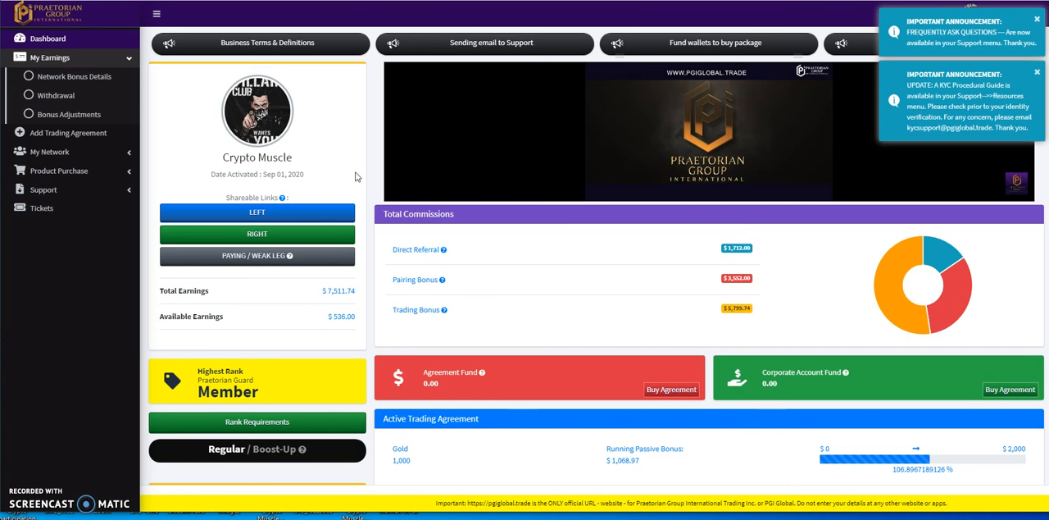
click(708, 131)
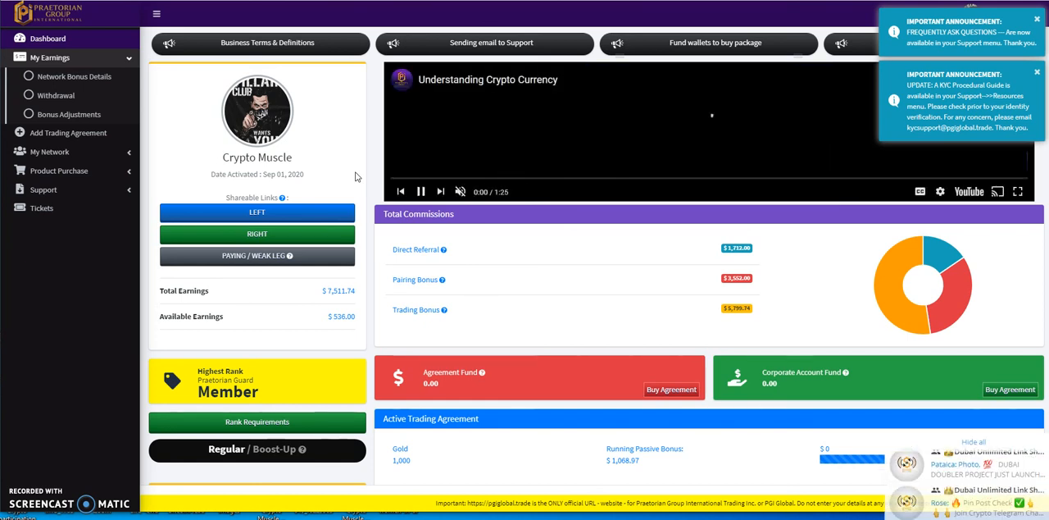